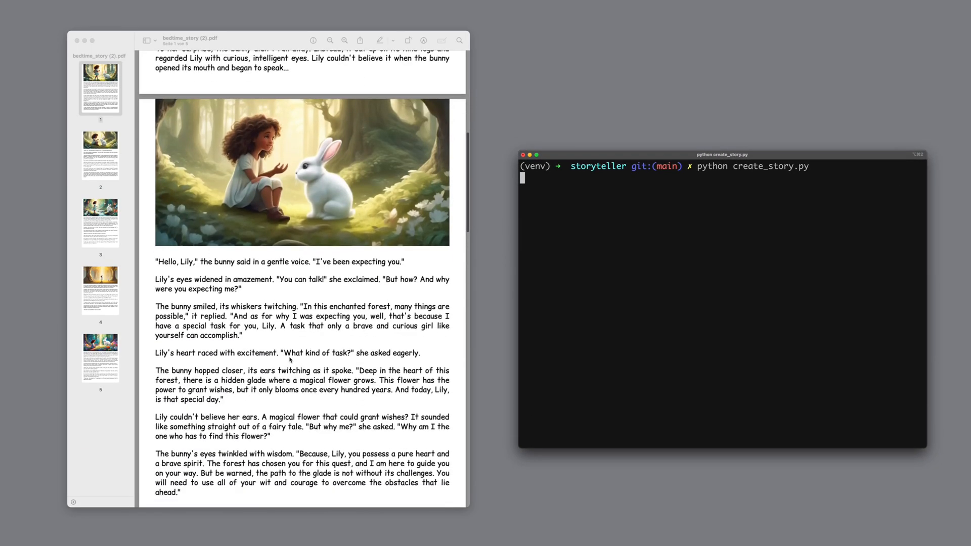
# Step: Scroll bedtime_story (2).pdf from the bunny's greeting to page 3's Tree of Wisdom
pyautogui.scroll(-3)
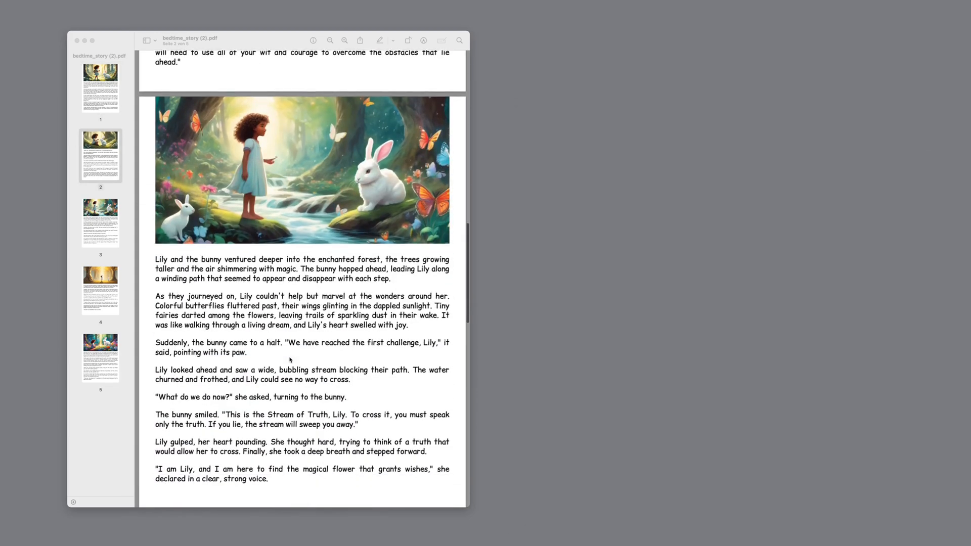
pyautogui.scroll(-3)
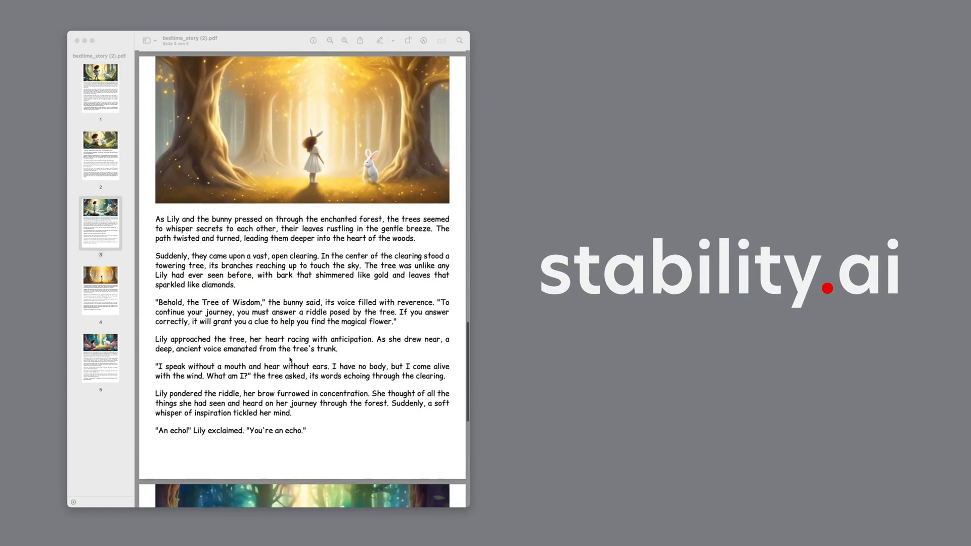
pyautogui.scroll(-3)
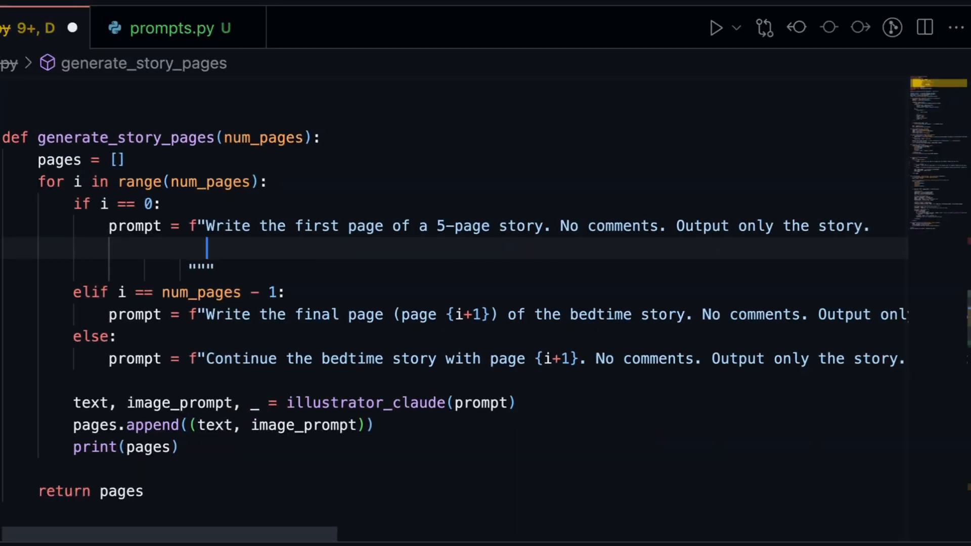
# Step: Add 'The story is about a billionaire and a very old man who wants to' to the page-one prompt
pyautogui.write('The story is about a billionaire and')
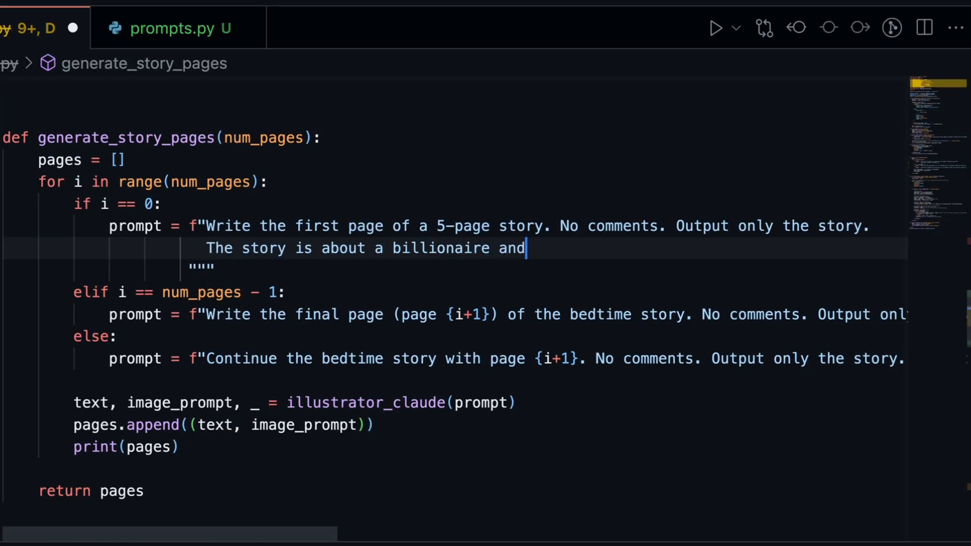
pyautogui.write('a very old man who wants to')
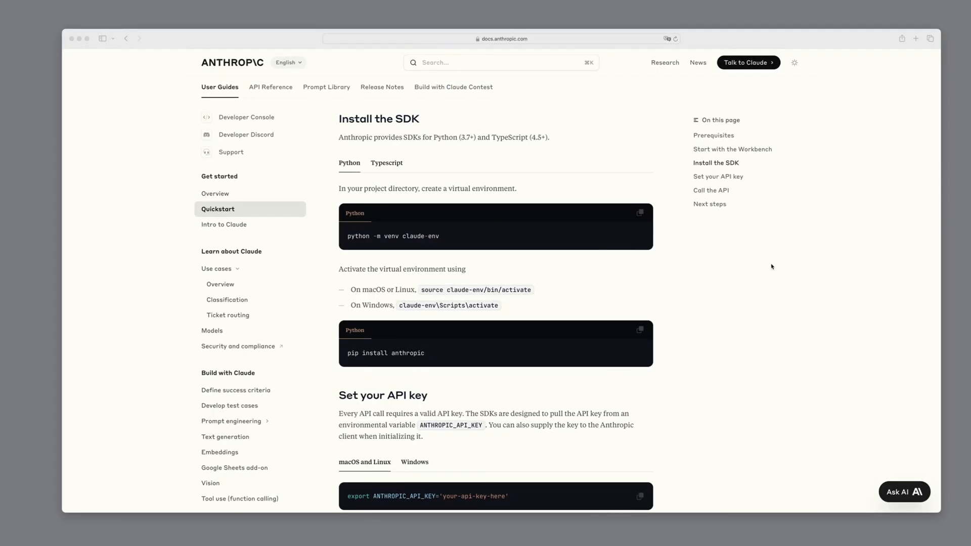
# Step: Scroll the page and select an entry to reach the AI for Devs channel's videos
pyautogui.scroll(-3)
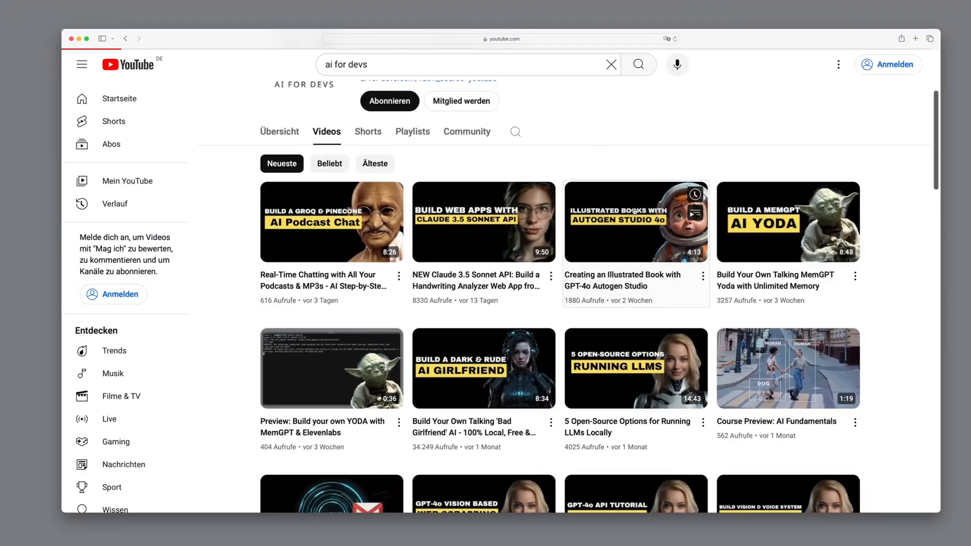
pyautogui.click(636, 222)
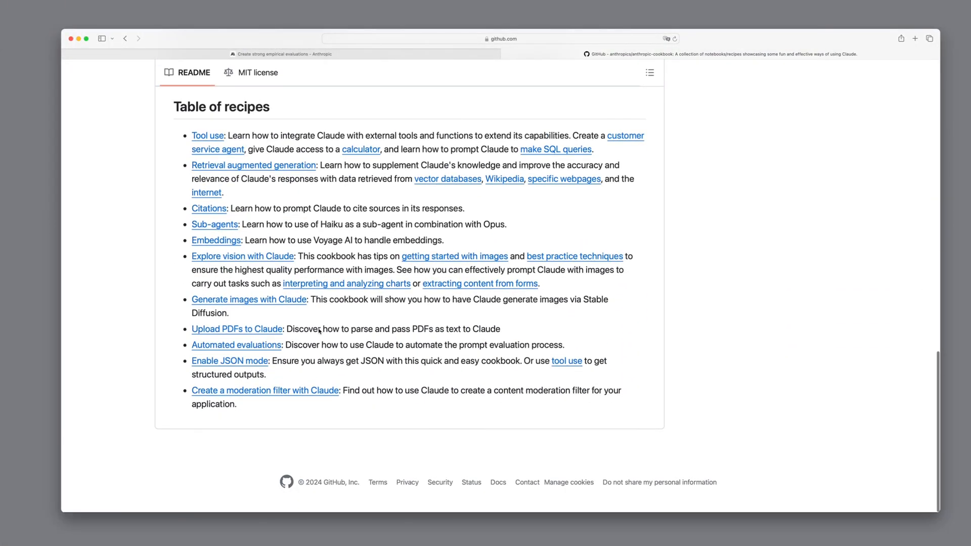
# Step: Open the 'Generate images with Claude' recipe, illustrated_responses.ipynb, and scroll through it
pyautogui.click(248, 299)
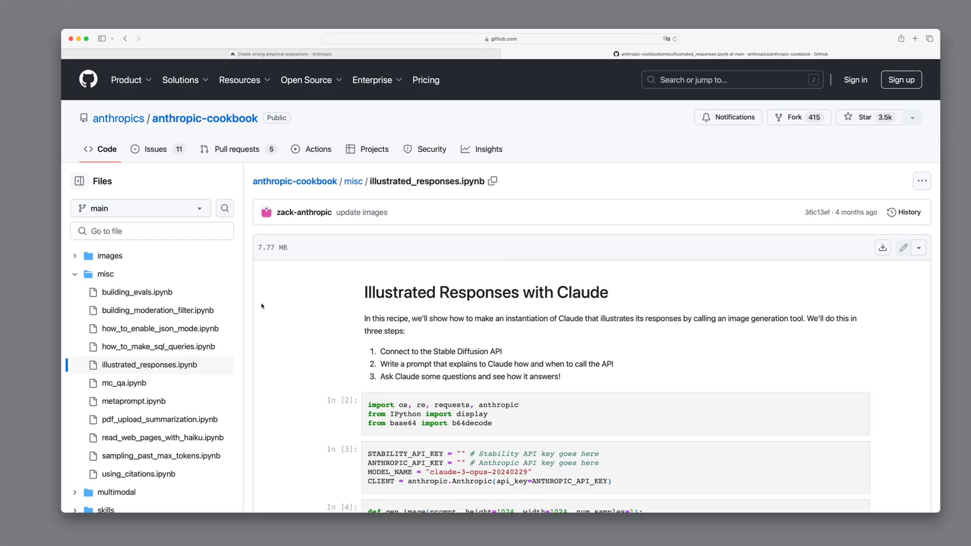
pyautogui.scroll(-3)
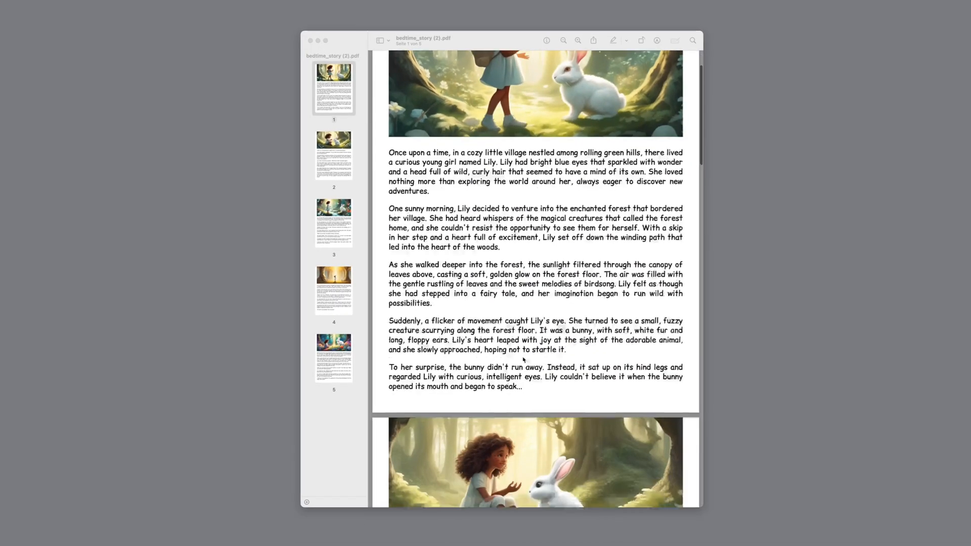
# Step: Scroll bedtime_story (2).pdf from the Lily page 1 down to page 2
pyautogui.scroll(-3)
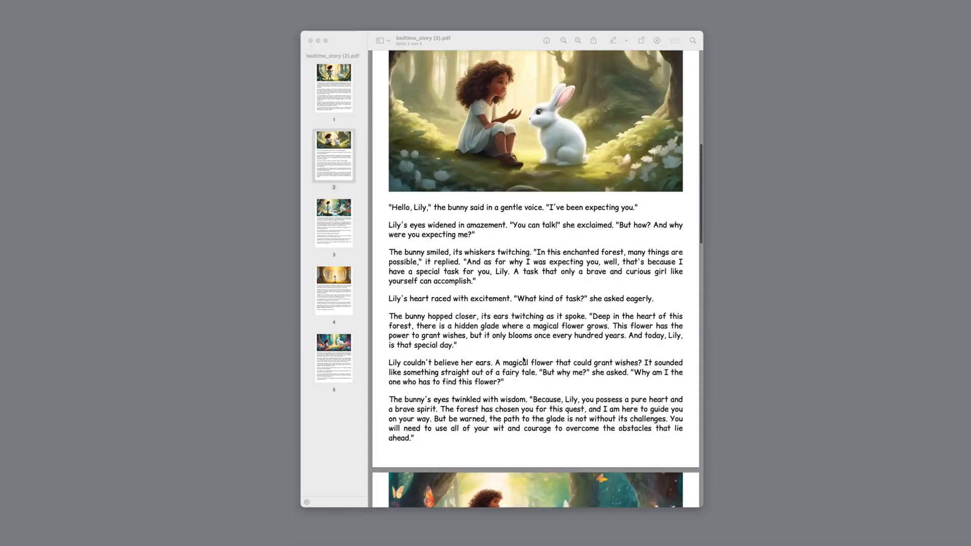
pyautogui.scroll(-3)
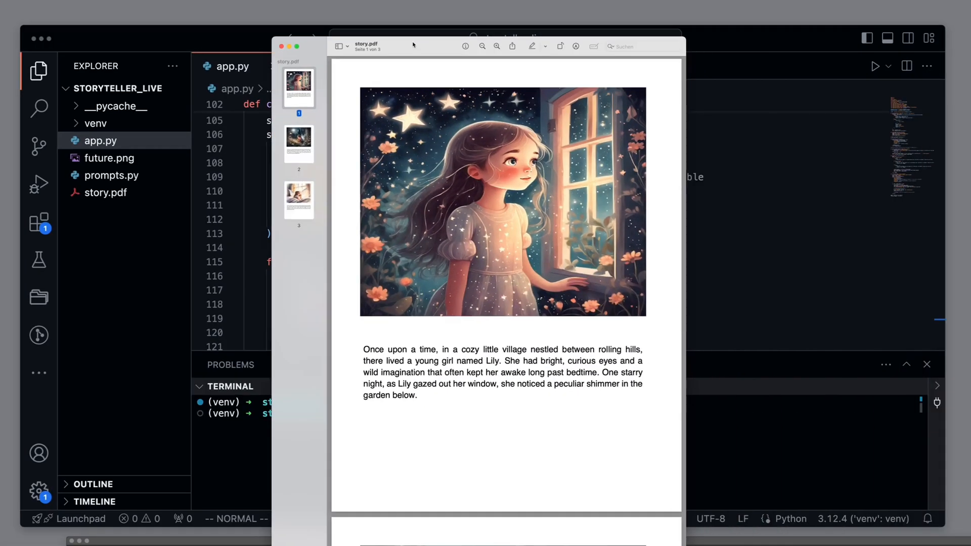
pyautogui.moveTo(573, 436)
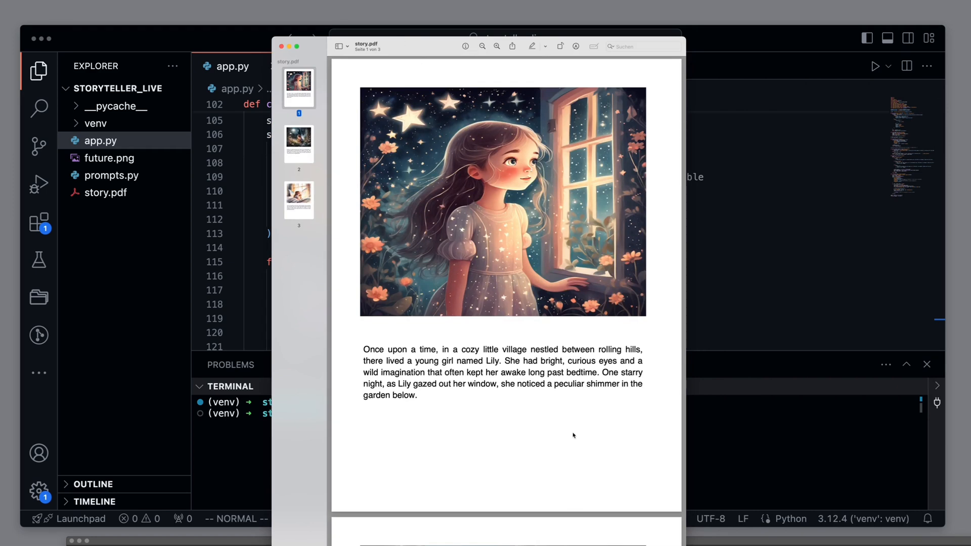
# Step: Scroll through page 1 of story.pdf, showing the girl at the starry window
pyautogui.scroll(-3)
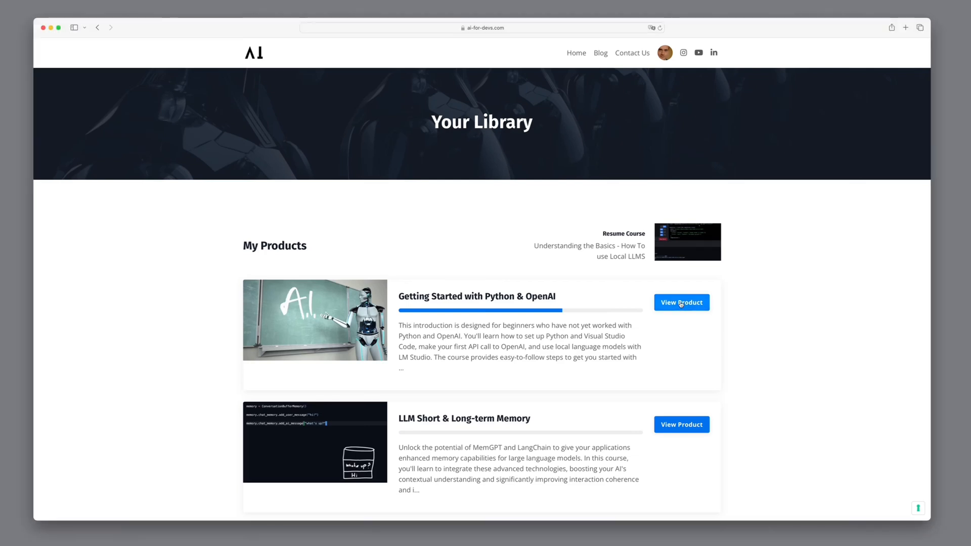
# Step: Open Getting Started with Python & OpenAI via View Product, then continue to the storyteller_live workspace
pyautogui.click(681, 302)
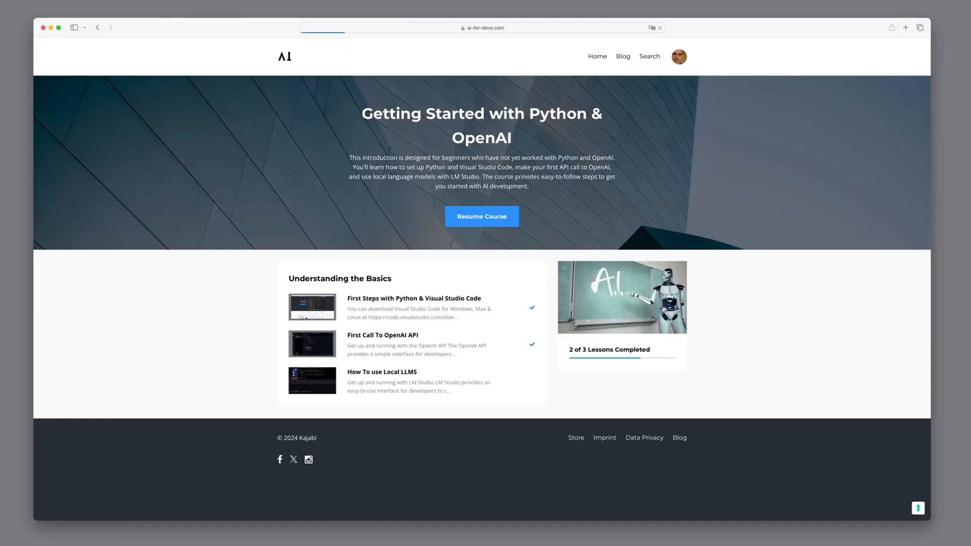
pyautogui.click(414, 298)
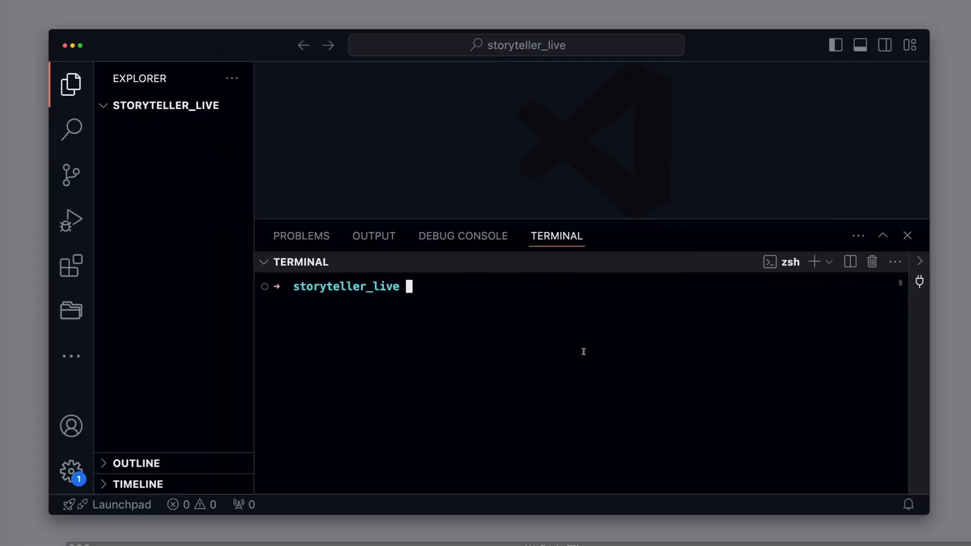
# Step: Create and activate a venv, pip install anthropic and requests, and open app.py
pyautogui.write('python -m ven')
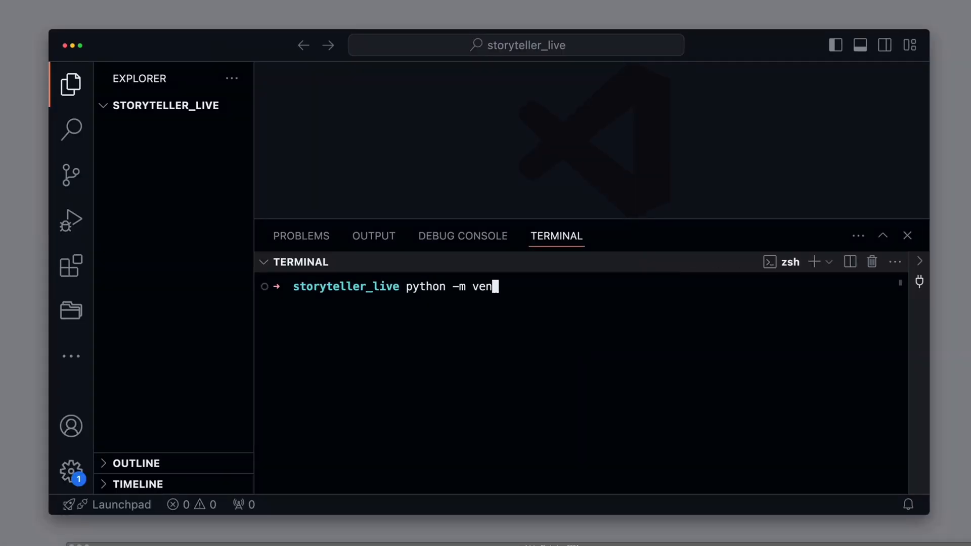
pyautogui.press('Return')
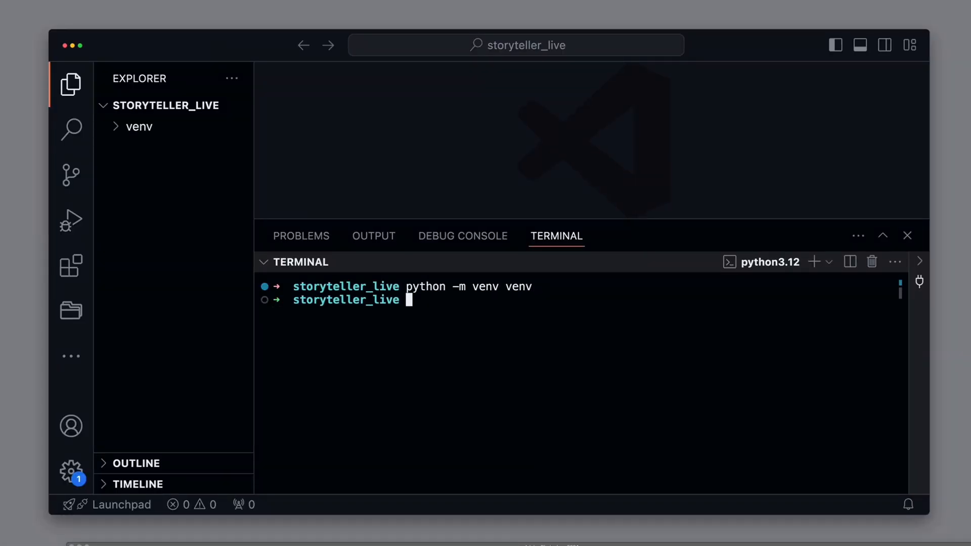
pyautogui.write('source venv/bin/acti')
pyautogui.write('pip')
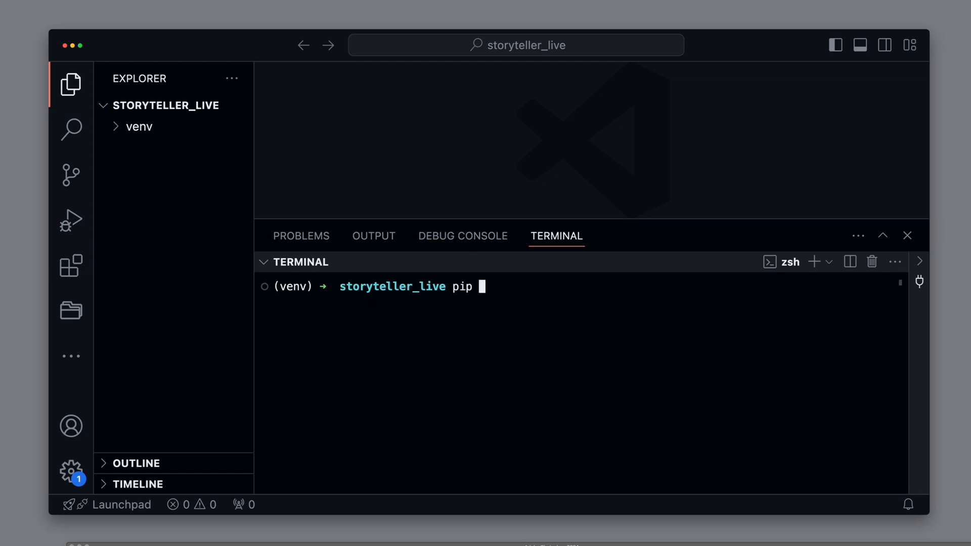
pyautogui.write('install anthropic re')
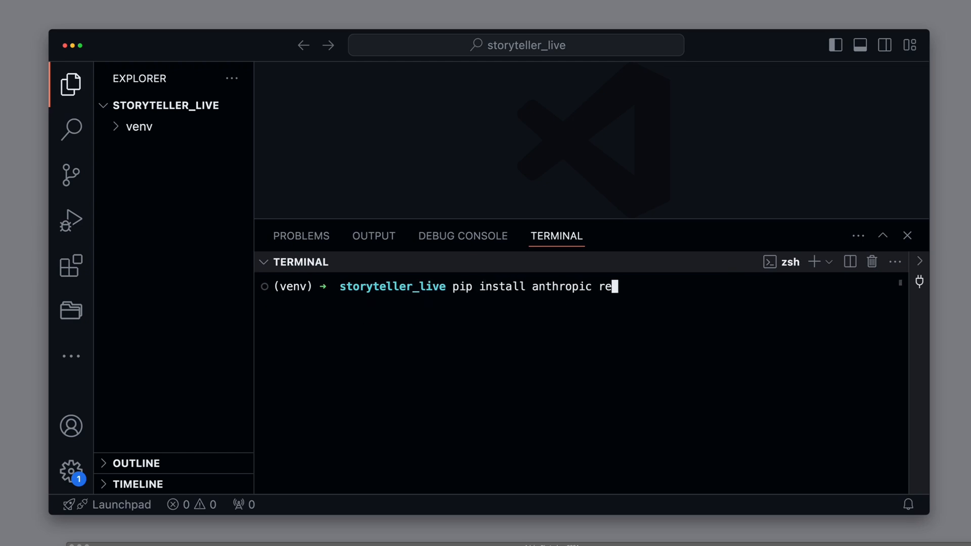
pyautogui.write('touch app.py')
pyautogui.press('Return')
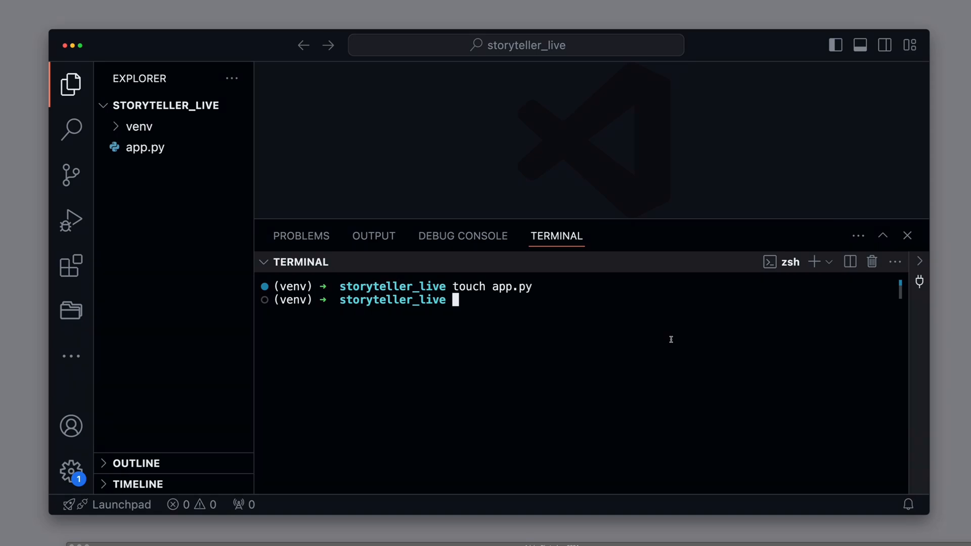
pyautogui.doubleClick(145, 148)
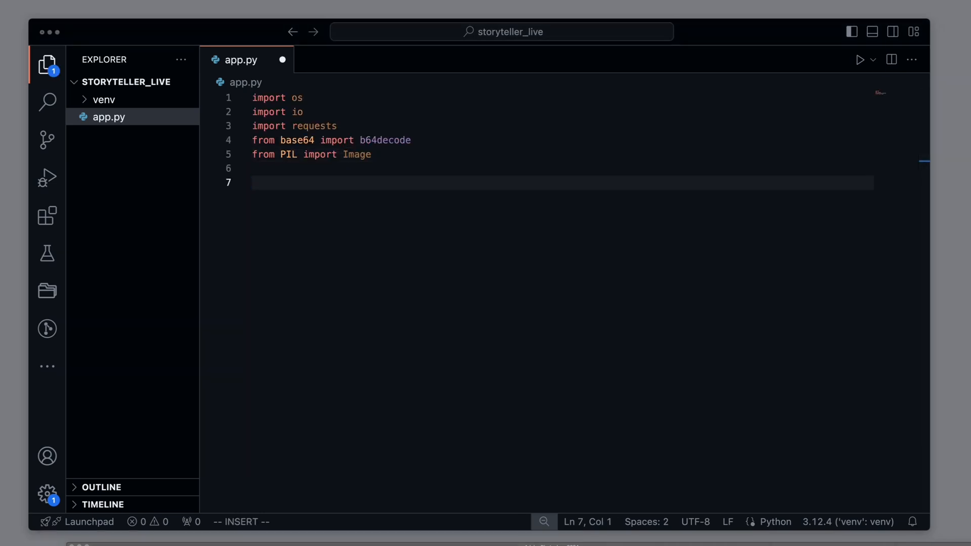
# Step: Read STABILITY_API_KEY from the environment, finish gen_image, and add save_image below it
pyautogui.write("STABILITY_API_KEY = os.environ['STABILITY_API_KEY']")
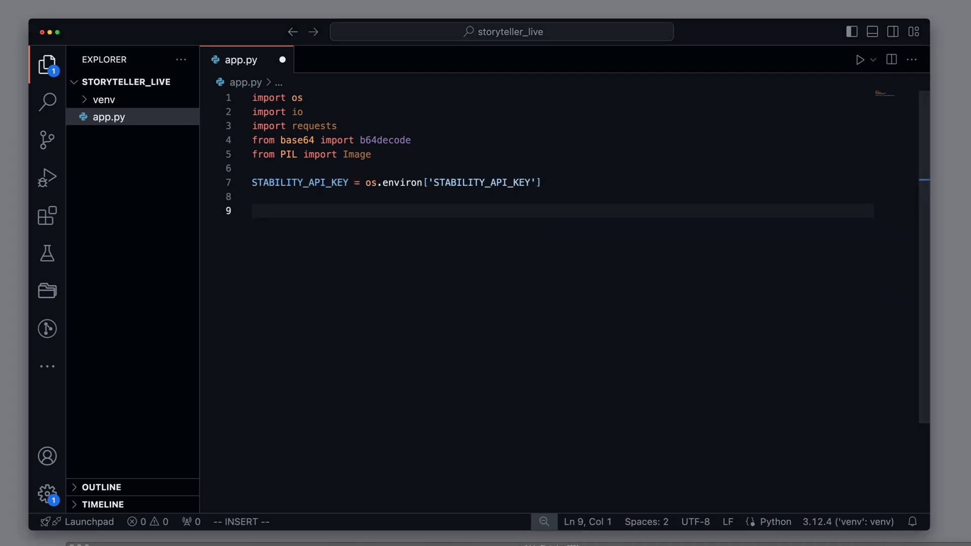
pyautogui.click(379, 223)
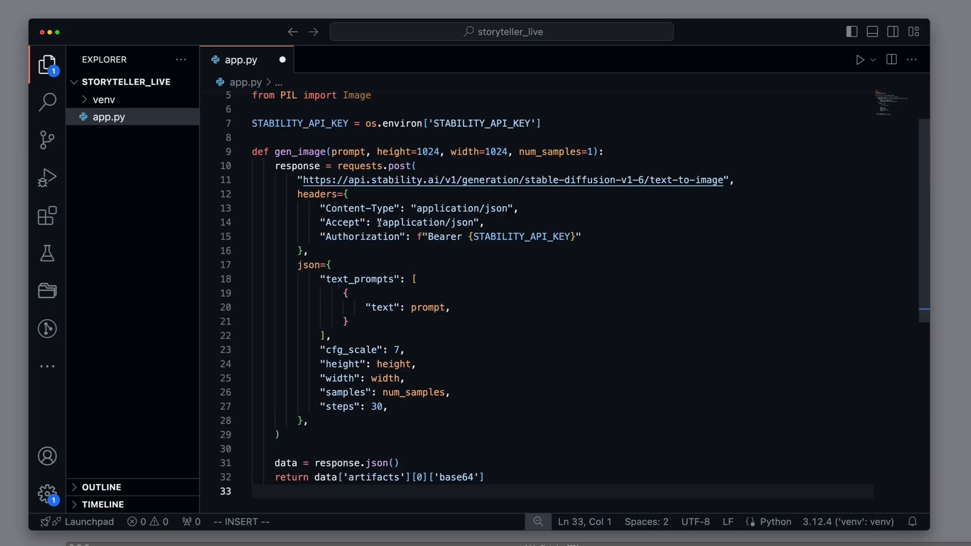
pyautogui.press('Escape')
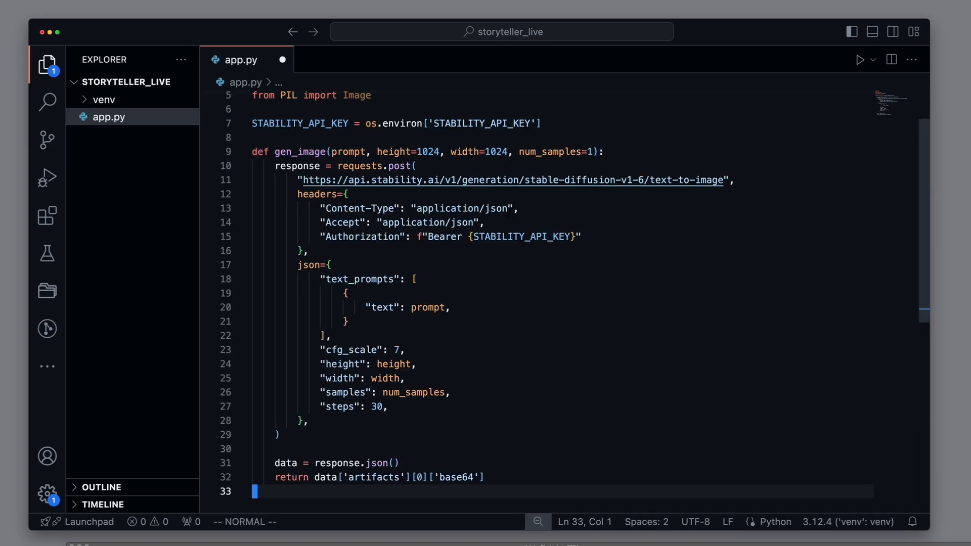
pyautogui.press('o')
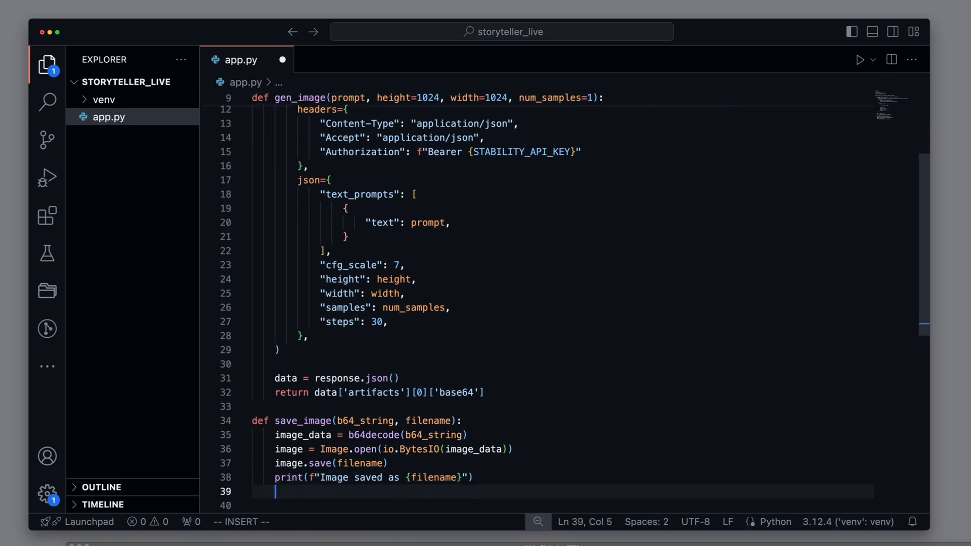
pyautogui.press('Enter')
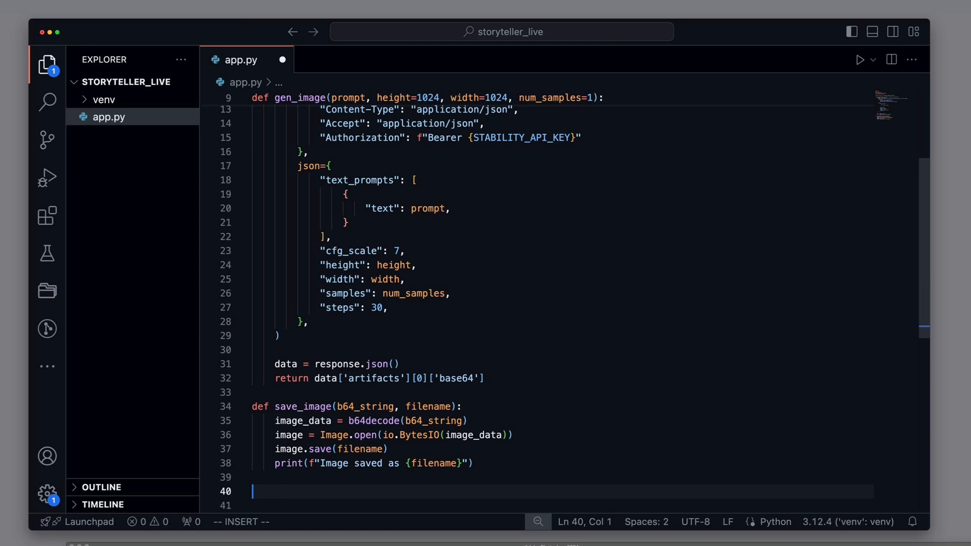
pyautogui.write("image = gen_image('Futu")
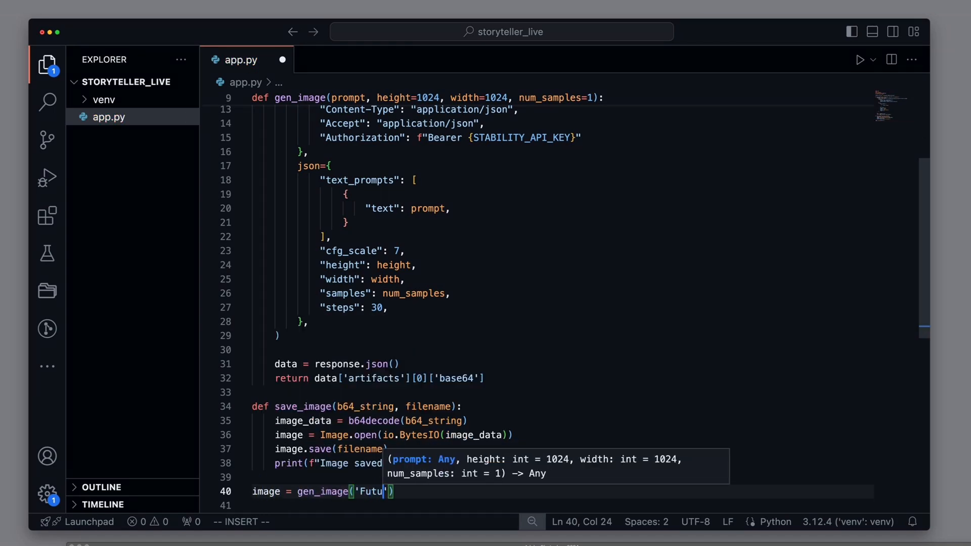
# Step: Type gen_image('Futuristic City') and save_image(image, 'future.png') as test calls
pyautogui.write('ristic City')
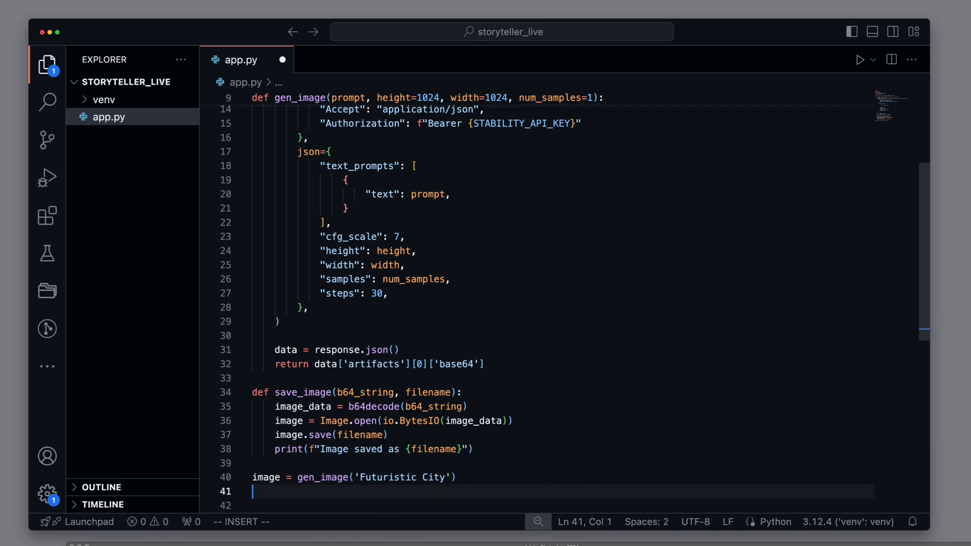
pyautogui.write("save_image(image, 'fu")
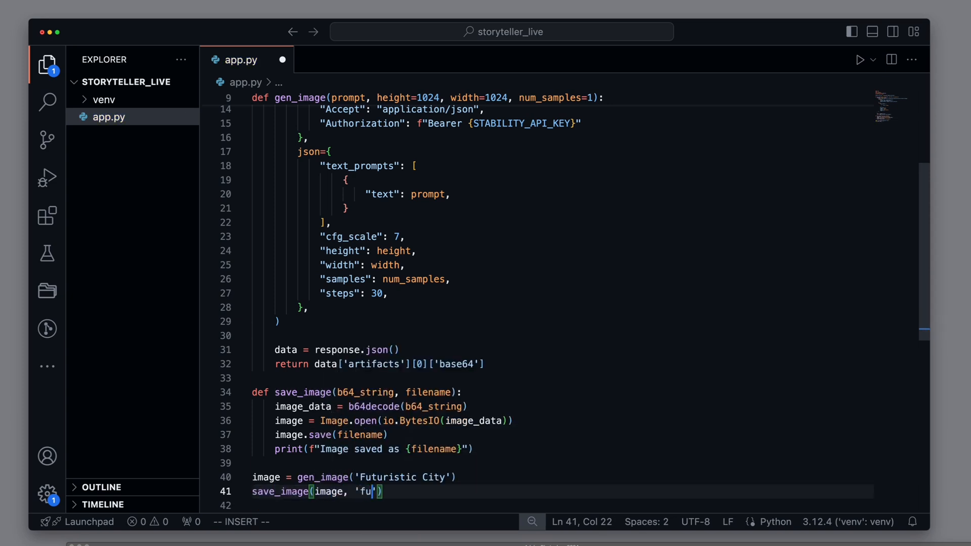
pyautogui.write('ture.png')
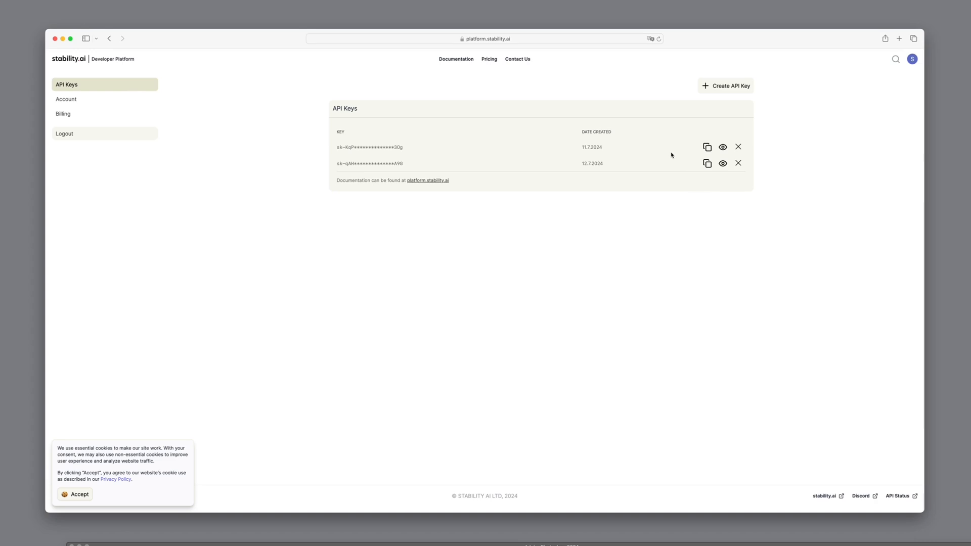
pyautogui.moveTo(707, 163)
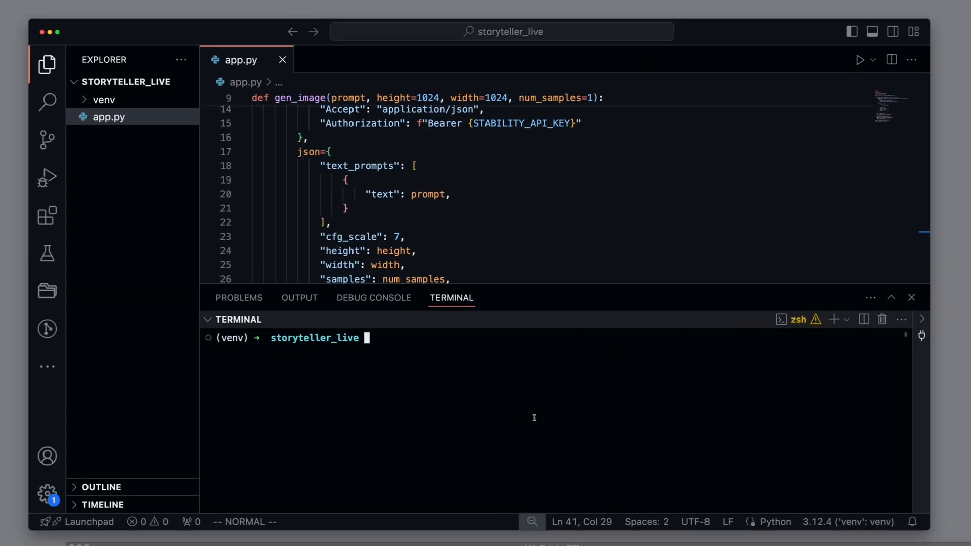
# Step: Export STABILITY_API_KEY, run app.py, and preview the generated futuristic city image future.png
pyautogui.write('export S')
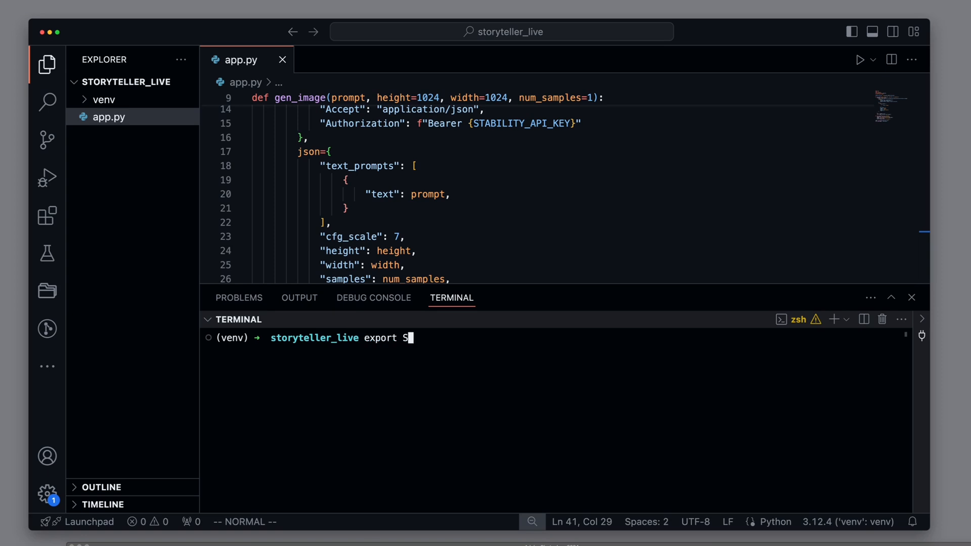
pyautogui.write('TABILITY_API_KEY=')
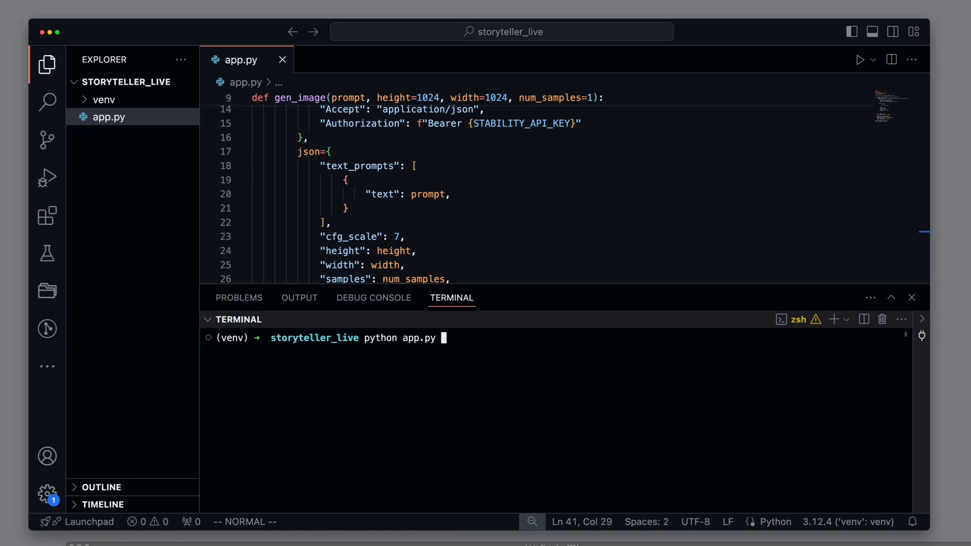
pyautogui.press('Return')
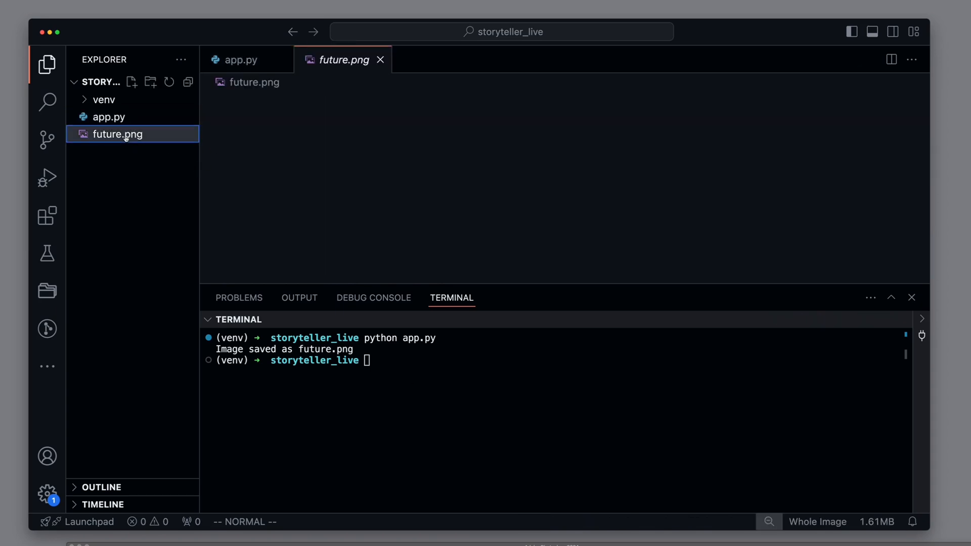
pyautogui.click(117, 134)
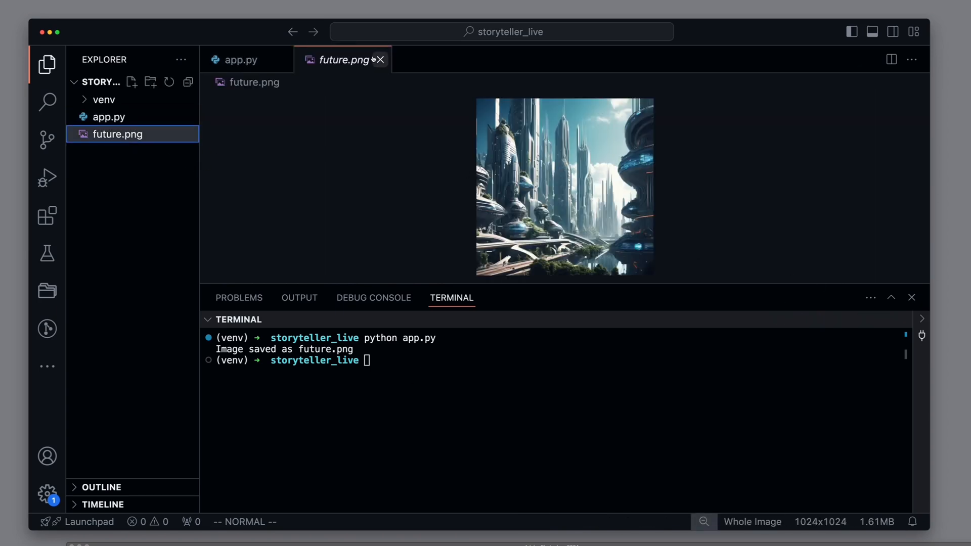
pyautogui.click(242, 60)
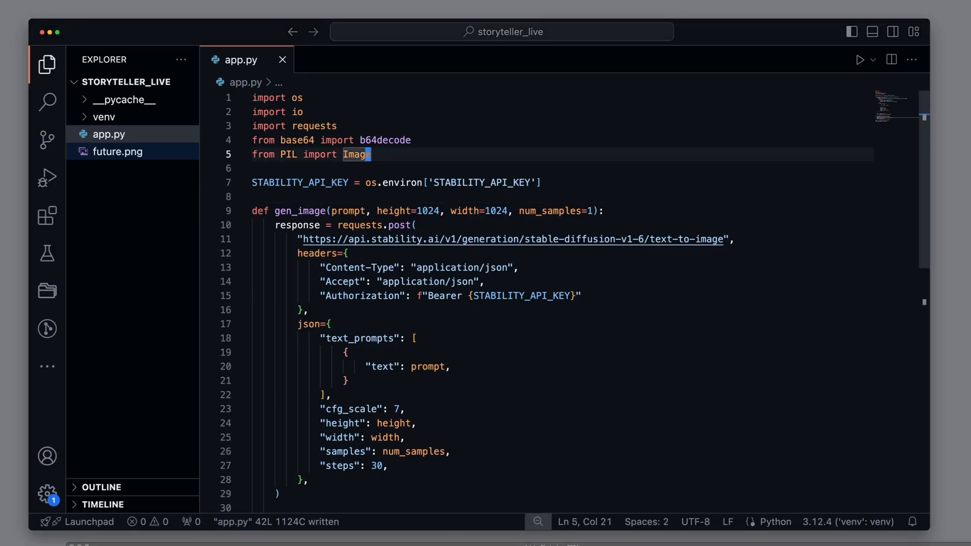
# Step: Import anthropic and create CLIENT = anthropic.Anthropic(api_key=ANTHROPIC_API_KEY) in app.py
pyautogui.write('import anthropic')
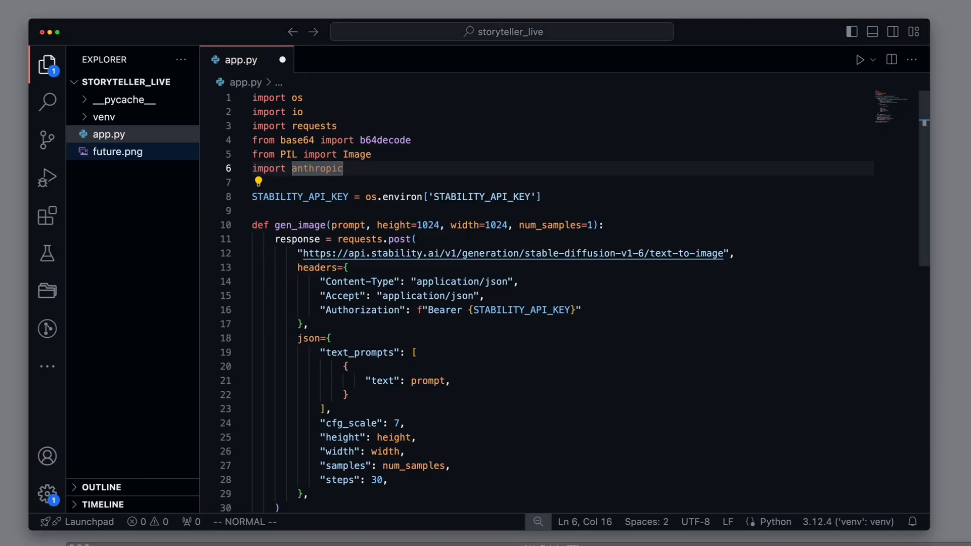
pyautogui.write("ANTHROPIC_API_KEY = os.environ['")
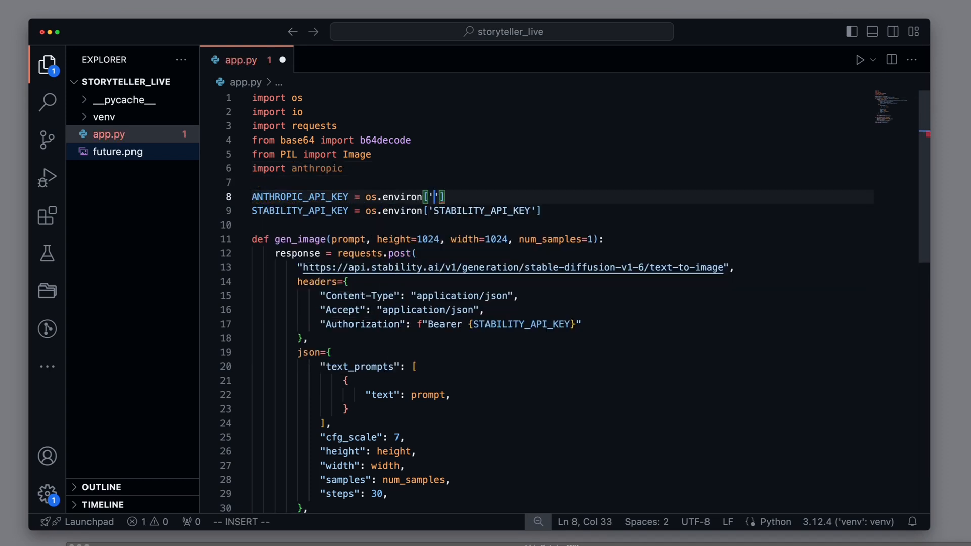
pyautogui.write('ANTHROPIC_API_KEY')
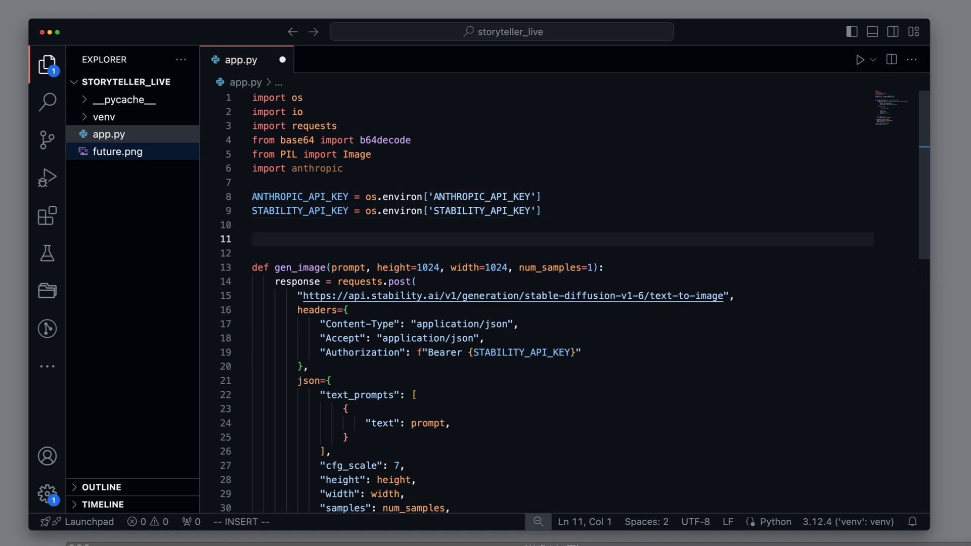
pyautogui.write('CLIENT = a')
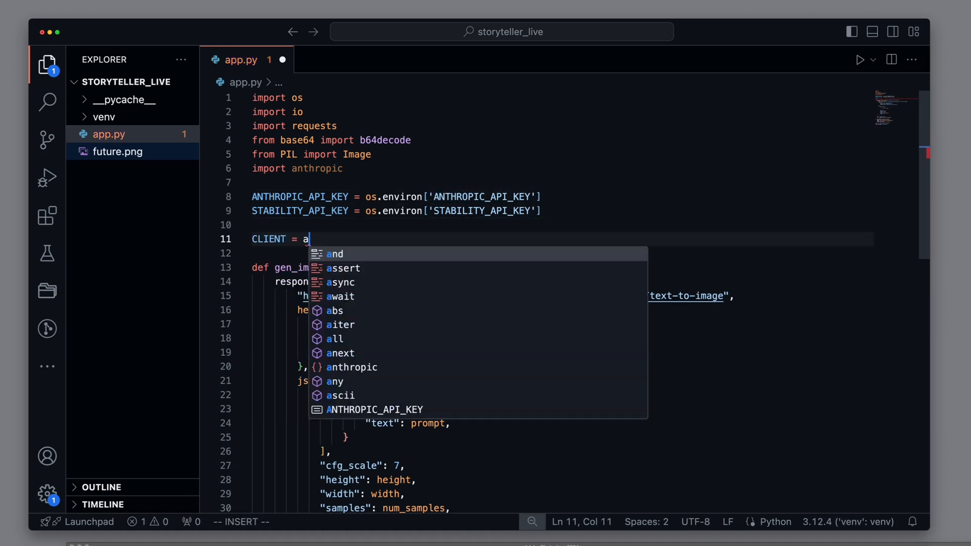
pyautogui.write('nthropic.Anthropic')
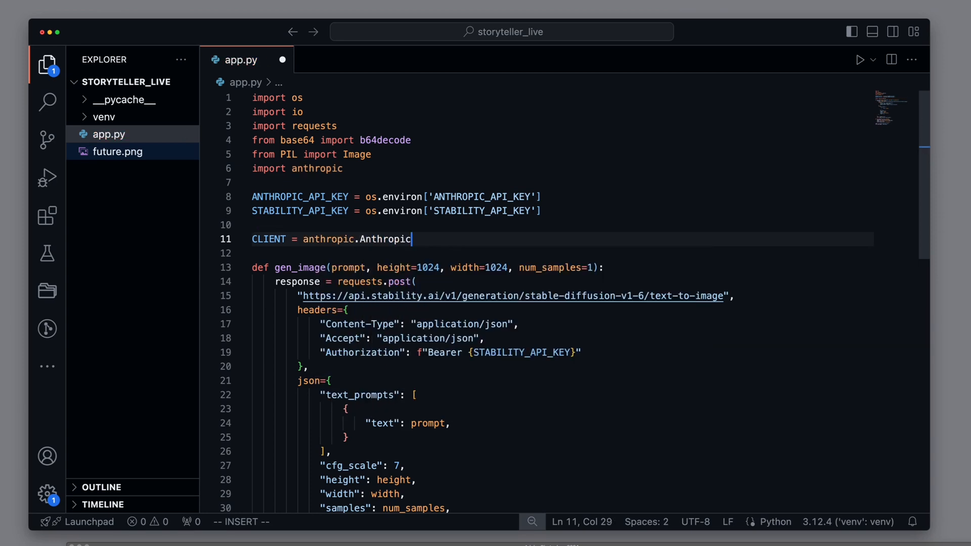
pyautogui.write('(api_key=AN')
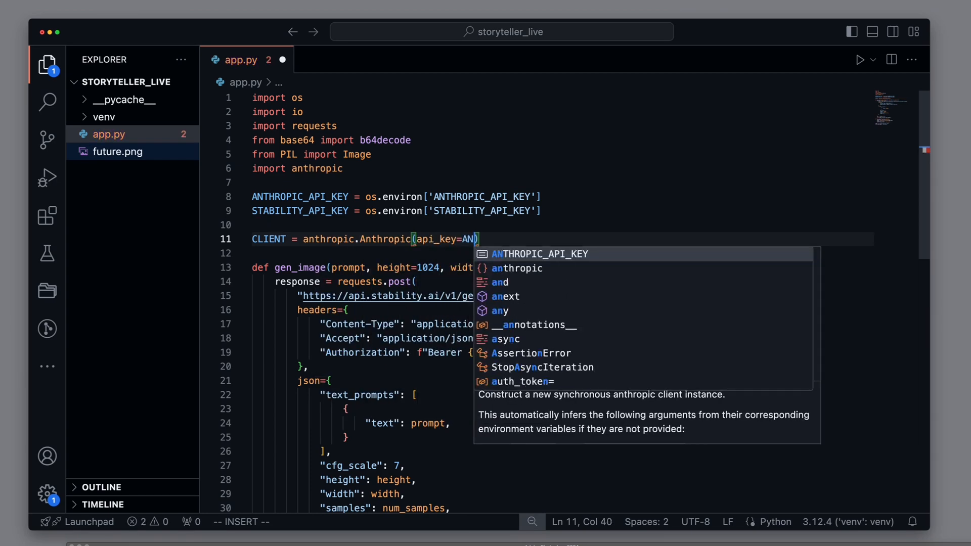
pyautogui.press('Escape')
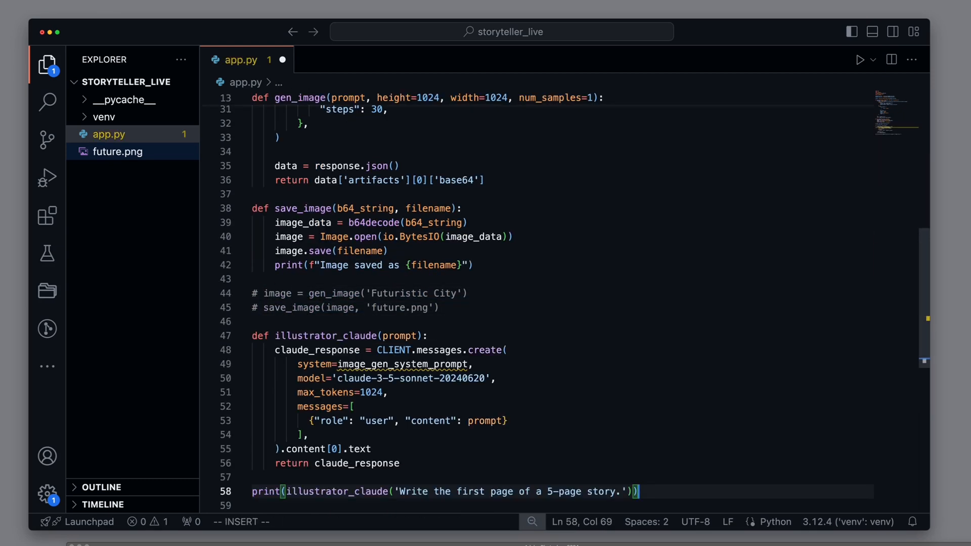
# Step: Leave insert mode and select the model line in illustrator_claude
pyautogui.press('Escape')
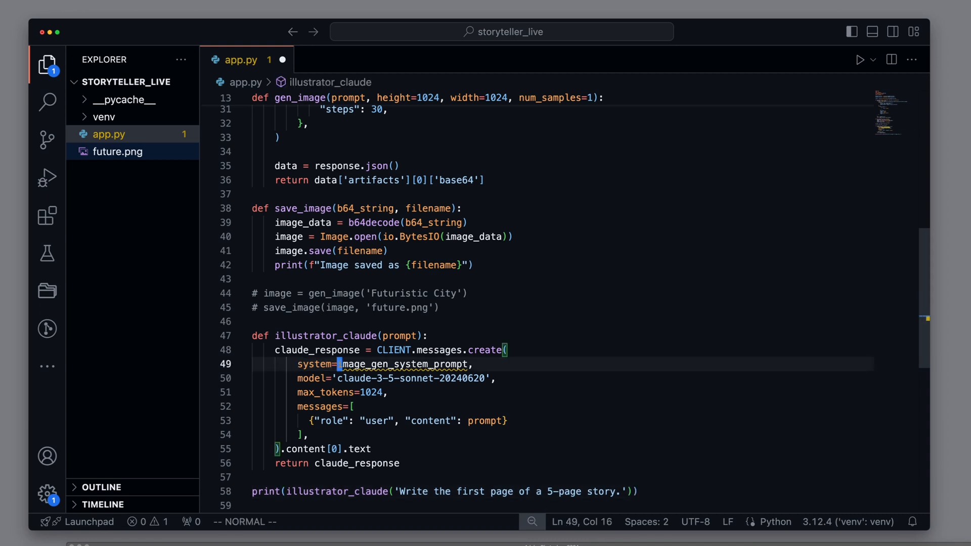
pyautogui.press('v')
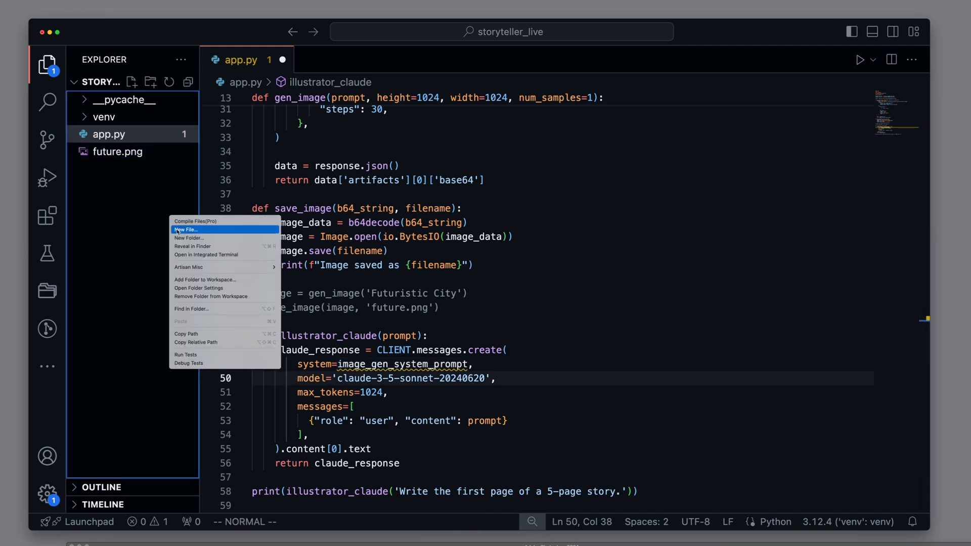
# Step: Create prompts.py holding the Stable Diffusion image_gen_system_prompt rules, then return to app.py
pyautogui.click(187, 230)
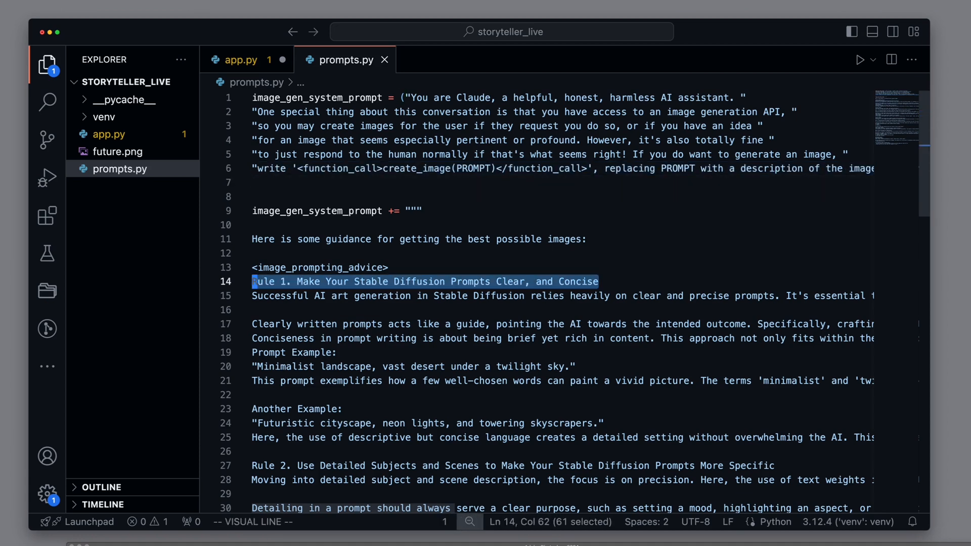
pyautogui.press('Escape')
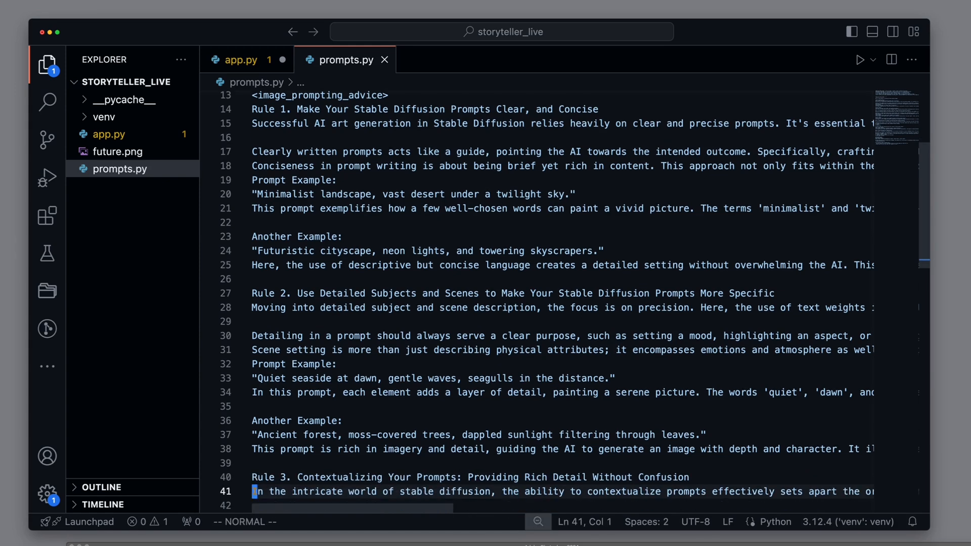
pyautogui.scroll(-3)
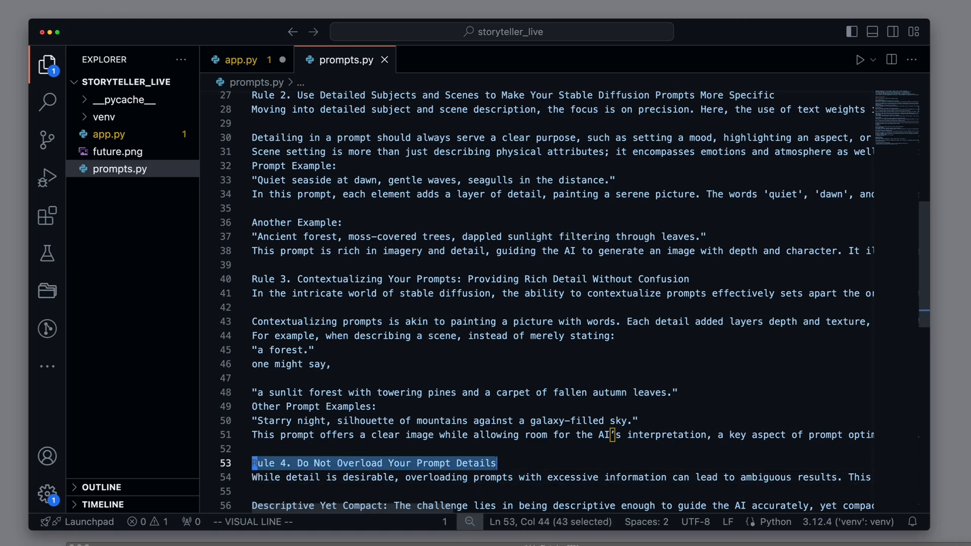
pyautogui.press('Escape')
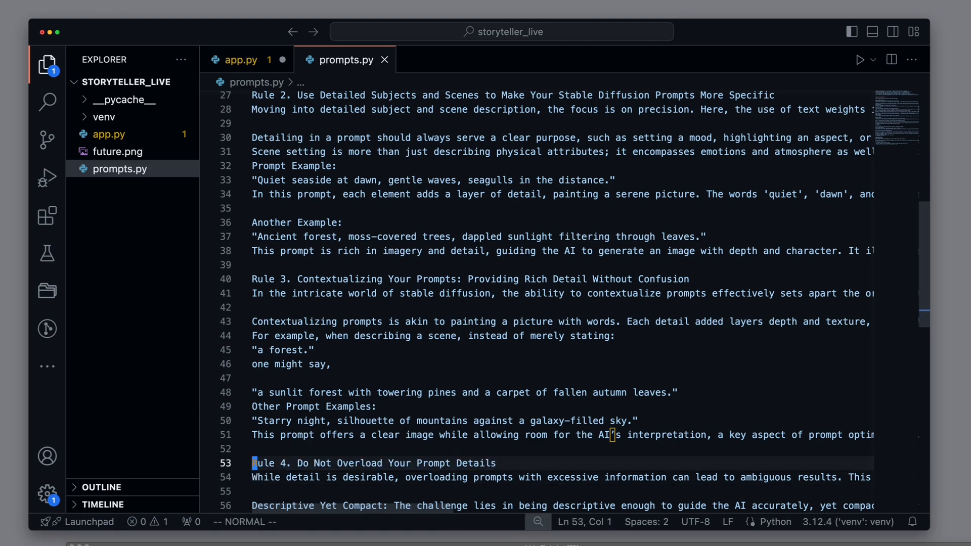
pyautogui.click(238, 60)
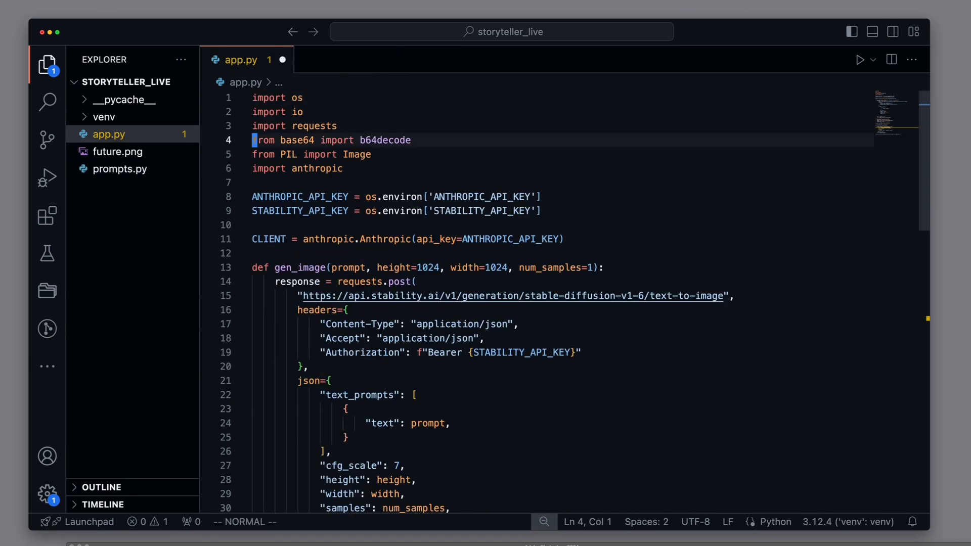
# Step: Add 'from prompts import image_gen_system_prompt' and begin typing export ANTHROPIC_API_KEY=
pyautogui.write('from prompts import im')
pyautogui.write('export AN')
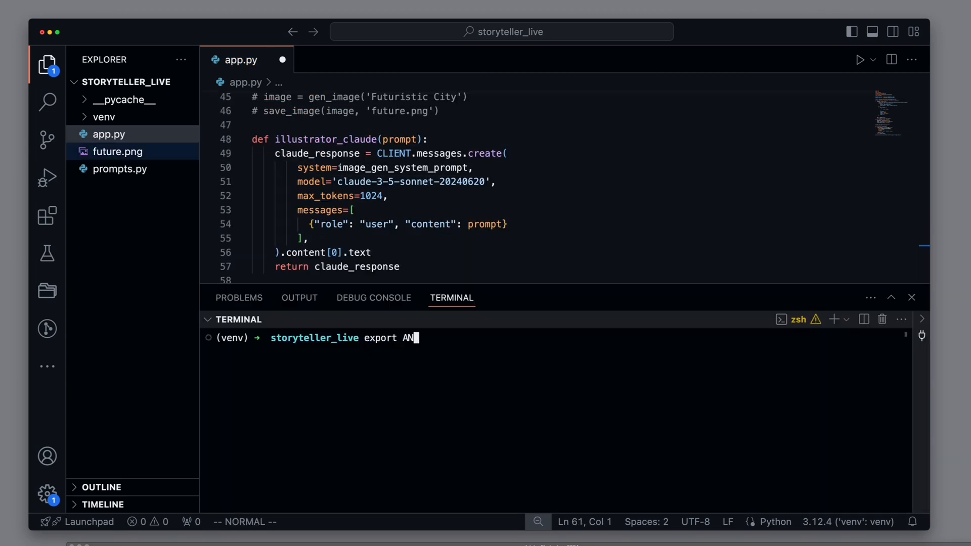
pyautogui.write('THROPIC_API_KEY=')
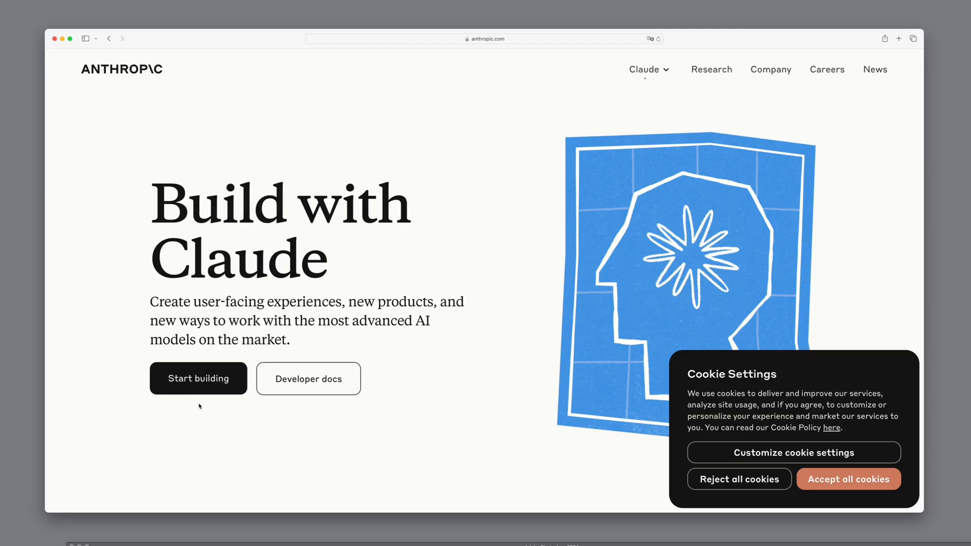
# Step: In the Anthropic developer console, create an API key named 'storytelling'
pyautogui.click(198, 378)
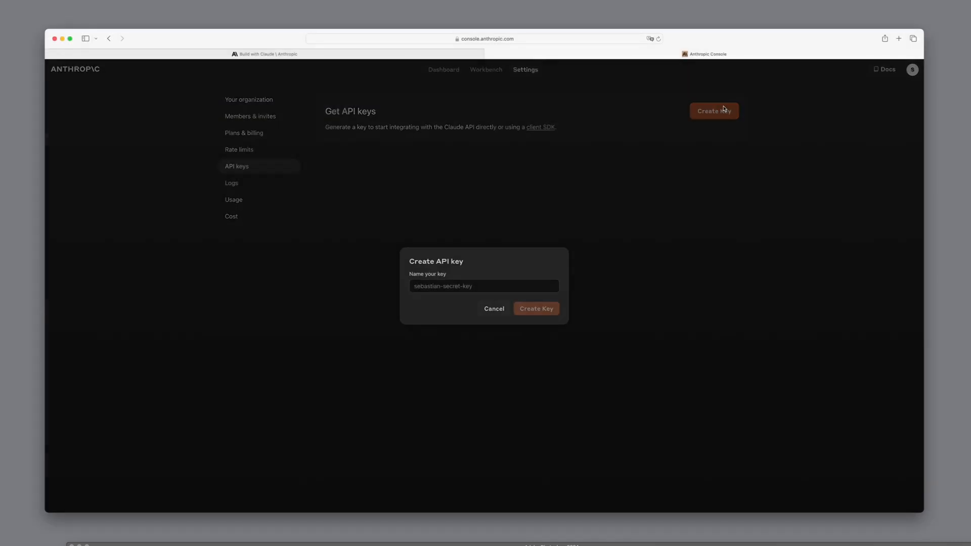
pyautogui.write('storyt')
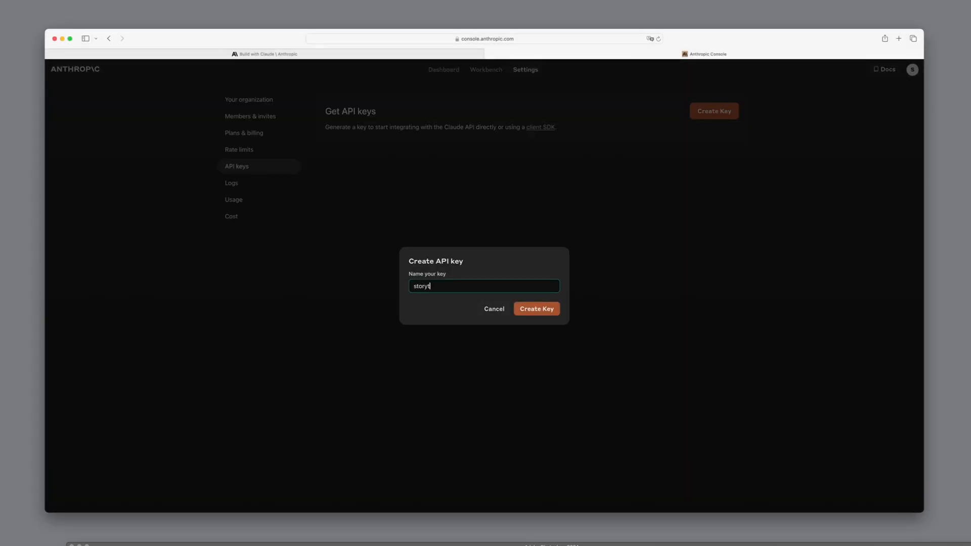
pyautogui.write('elling')
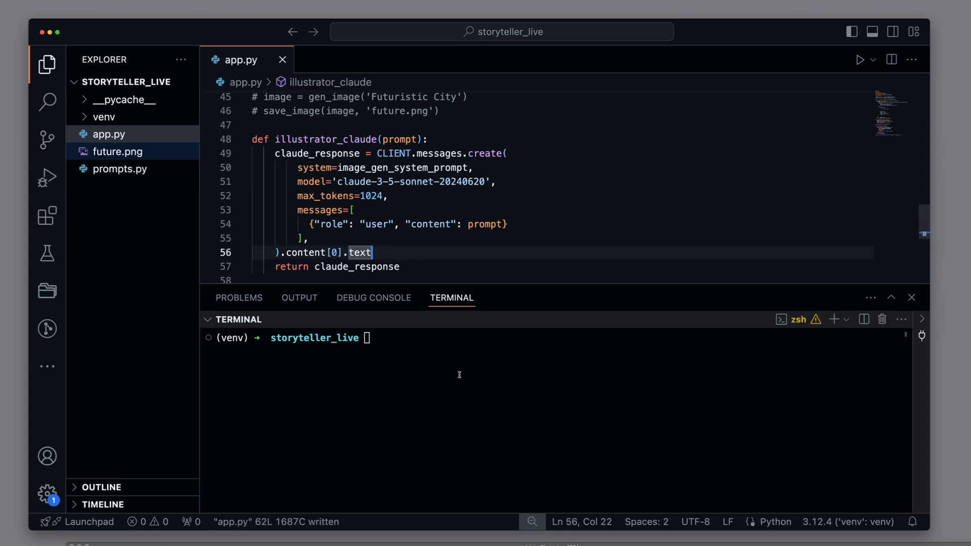
# Step: Run python app.py and review Claude's printed story page and image function call
pyautogui.write('python app.py')
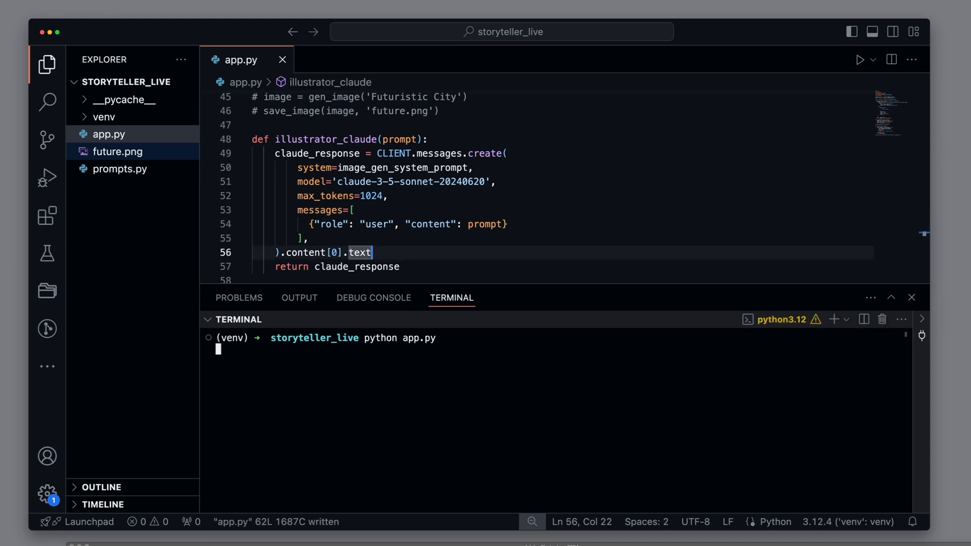
pyautogui.press('Return')
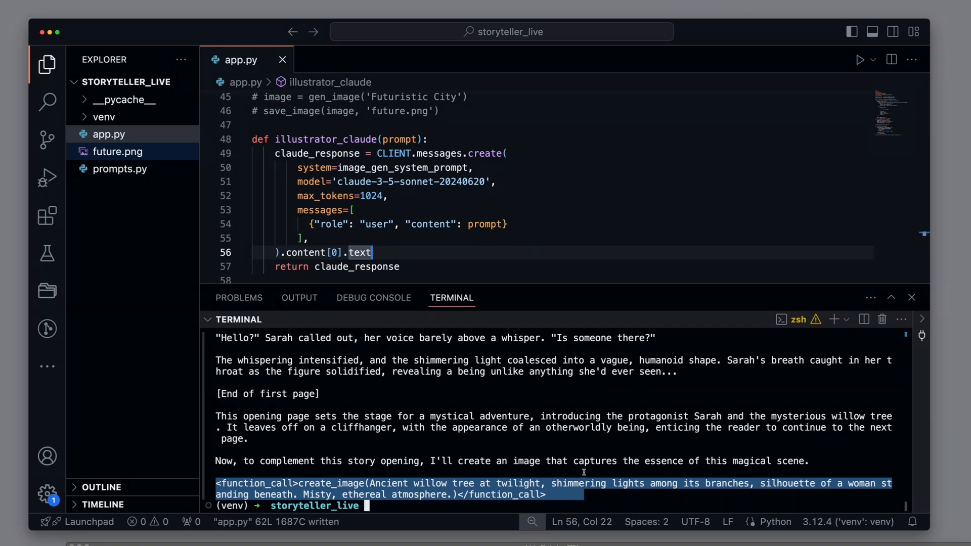
pyautogui.click(582, 451)
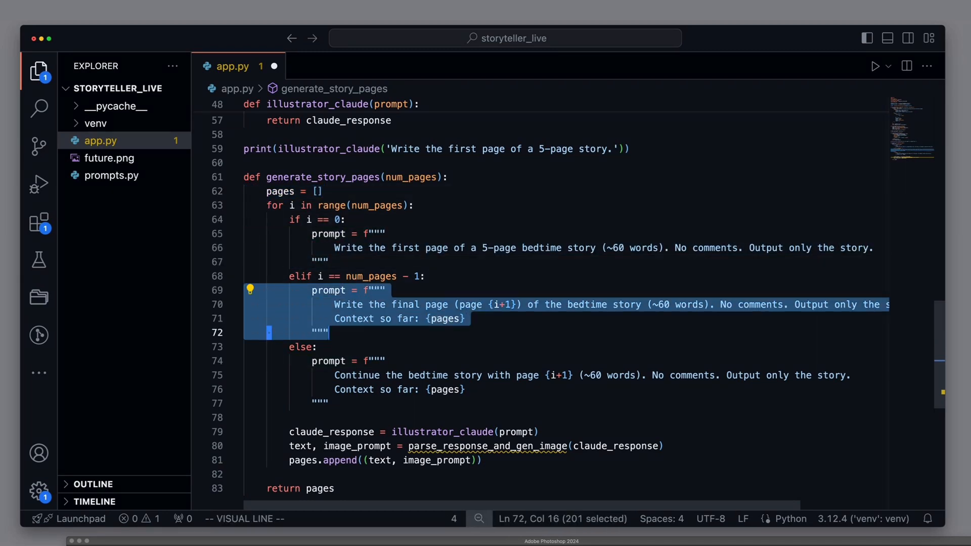
# Step: Write generate_story_pages and parse_response_and_gen_image, extracting image prompts with re.sub
pyautogui.press('Escape')
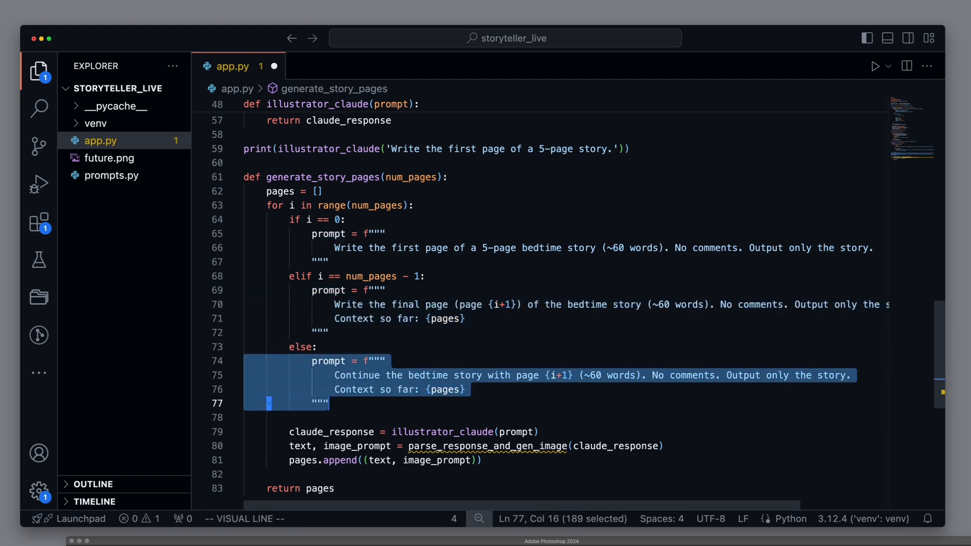
pyautogui.press('Escape')
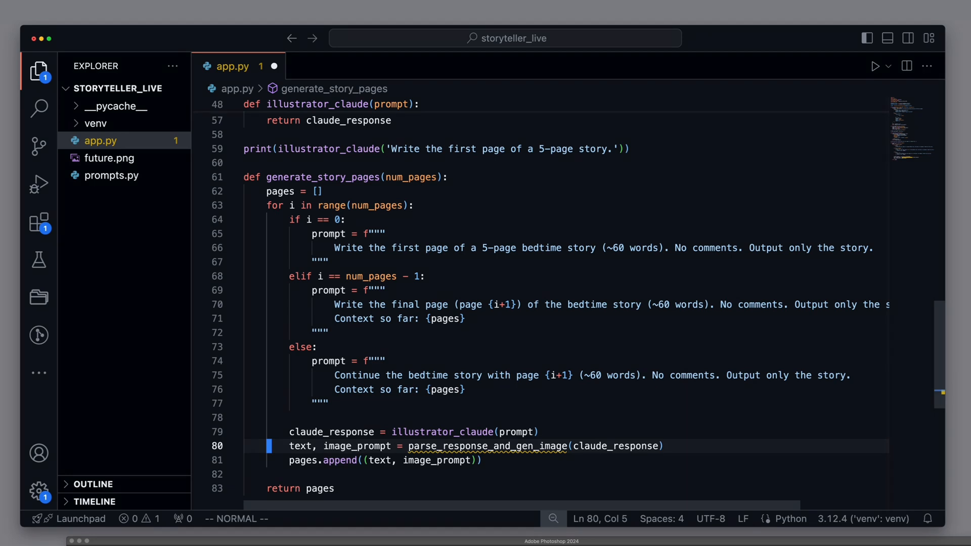
pyautogui.press('V')
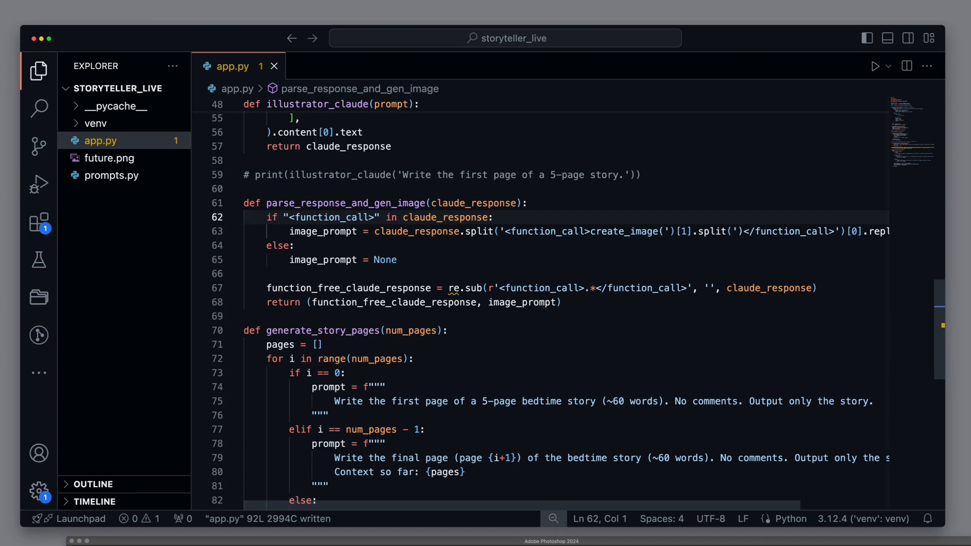
# Step: Add import re and write create_pdf using reportlab Canvas, drawImage and Frame
pyautogui.click(246, 217)
pyautogui.write('import')
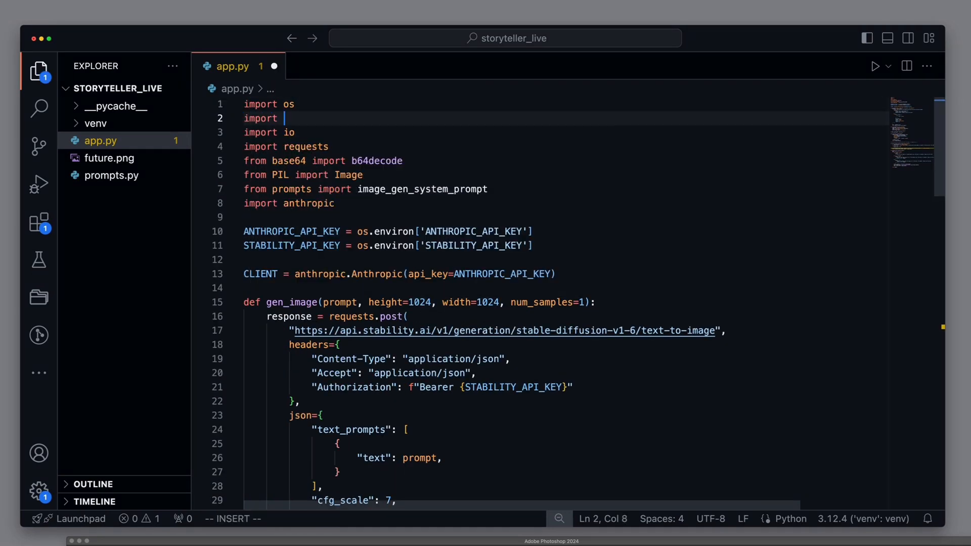
pyautogui.write('re')
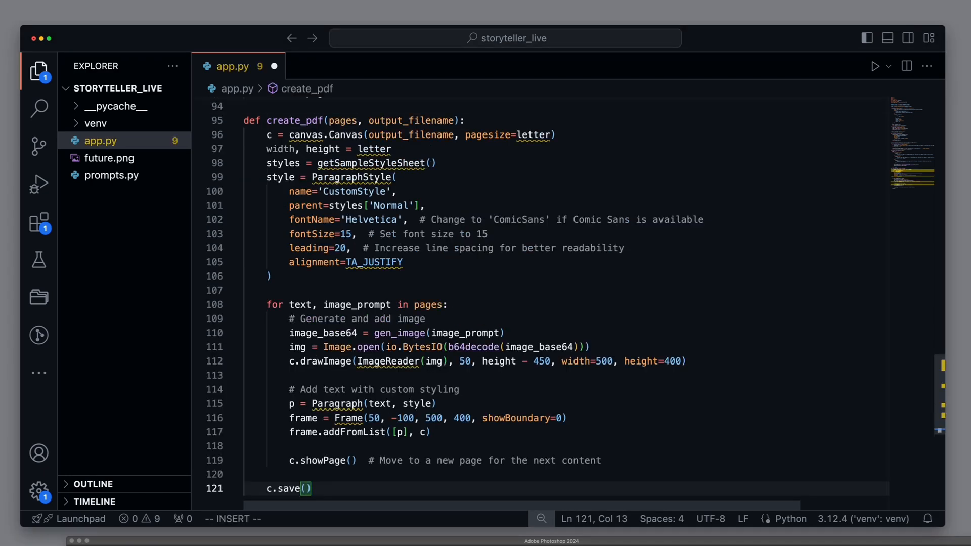
pyautogui.press('Escape')
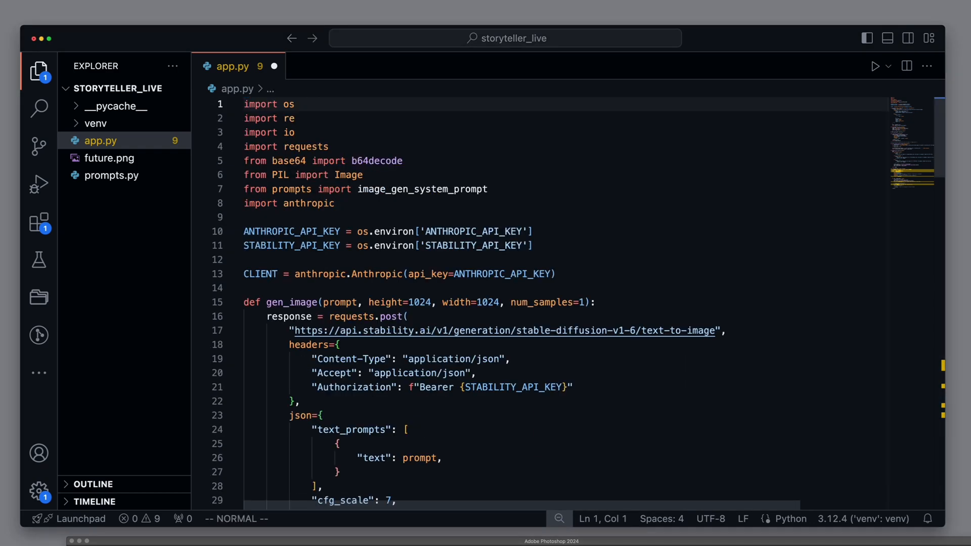
pyautogui.click(244, 203)
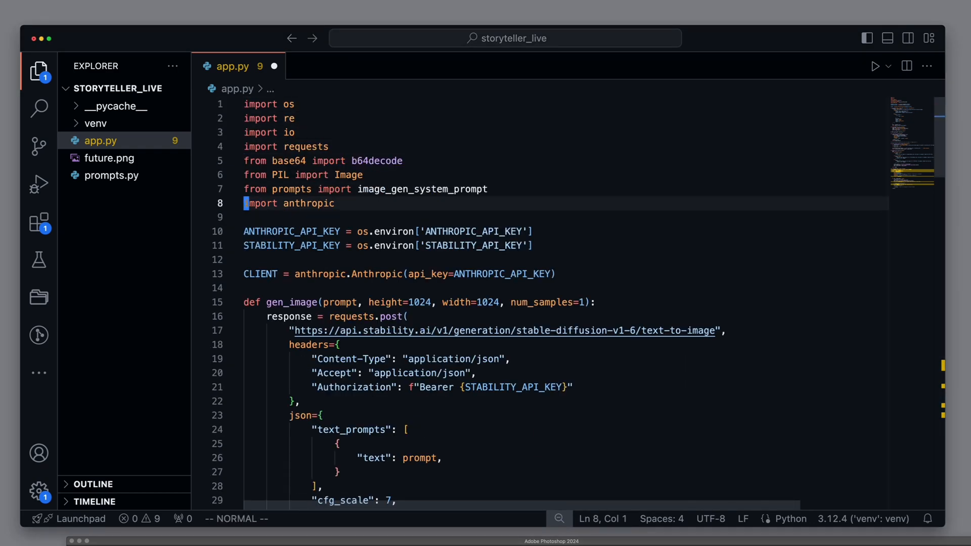
pyautogui.scroll(-3)
pyautogui.write('create_pdf(pages')
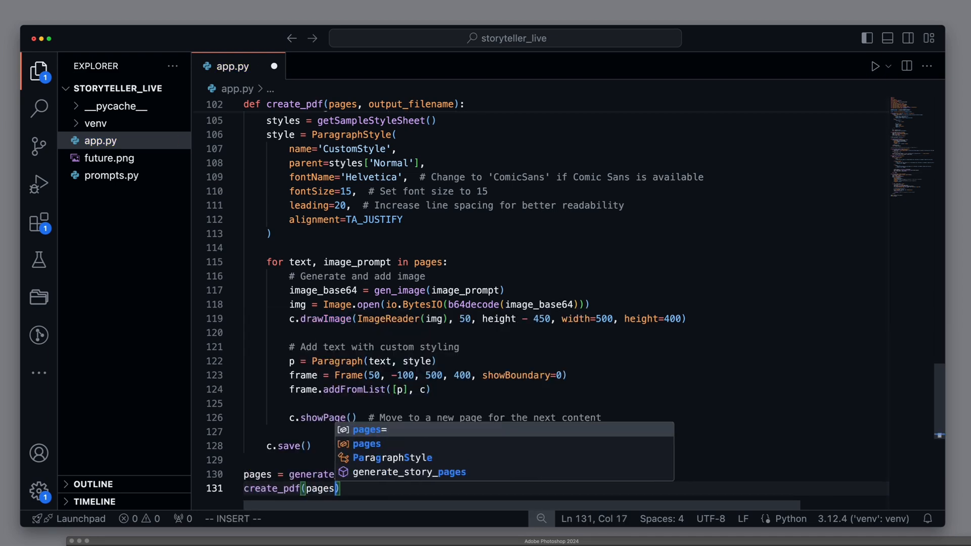
# Step: Call create_pdf(pages, 'story.pdf'), run app.py, and open the resulting story.pdf
pyautogui.write(", 'stor'")
pyautogui.write('python app.py')
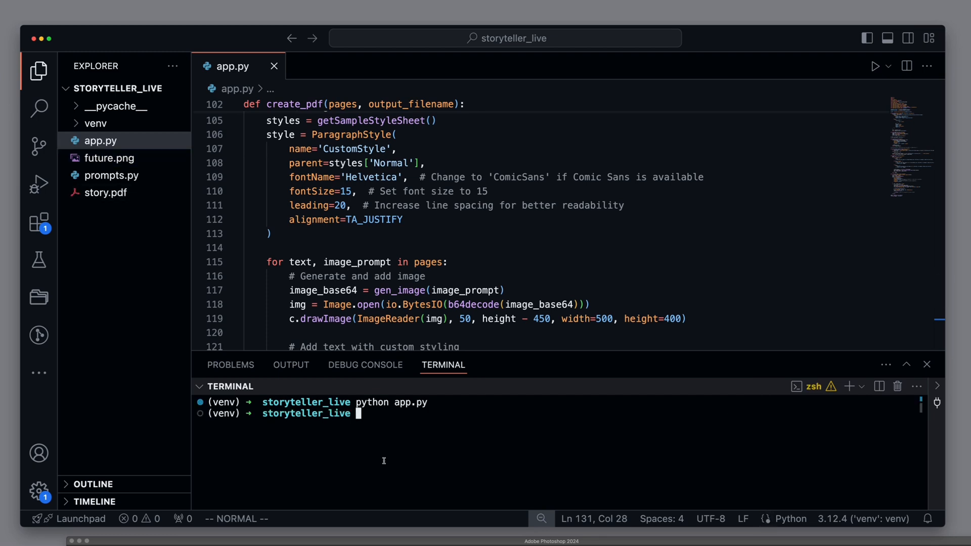
pyautogui.write('open s')
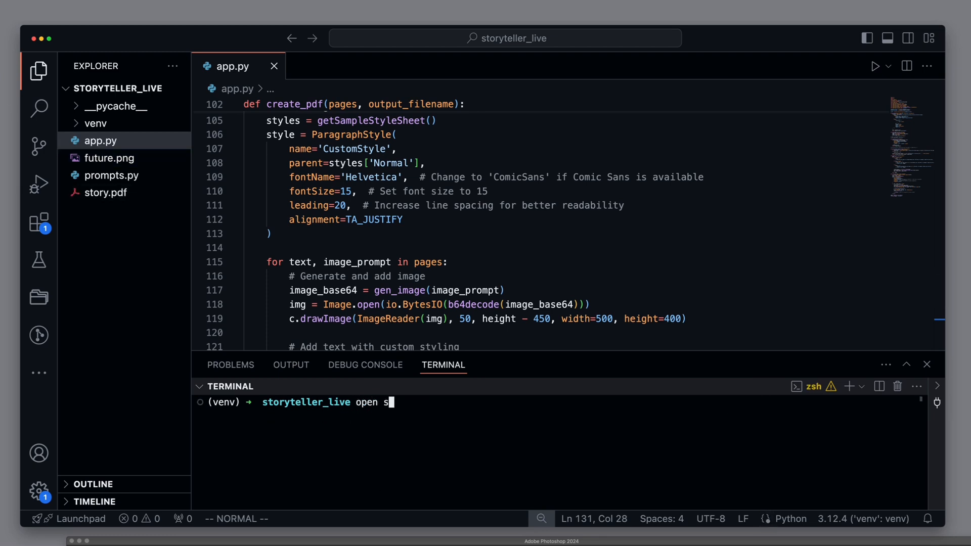
pyautogui.press('Return')
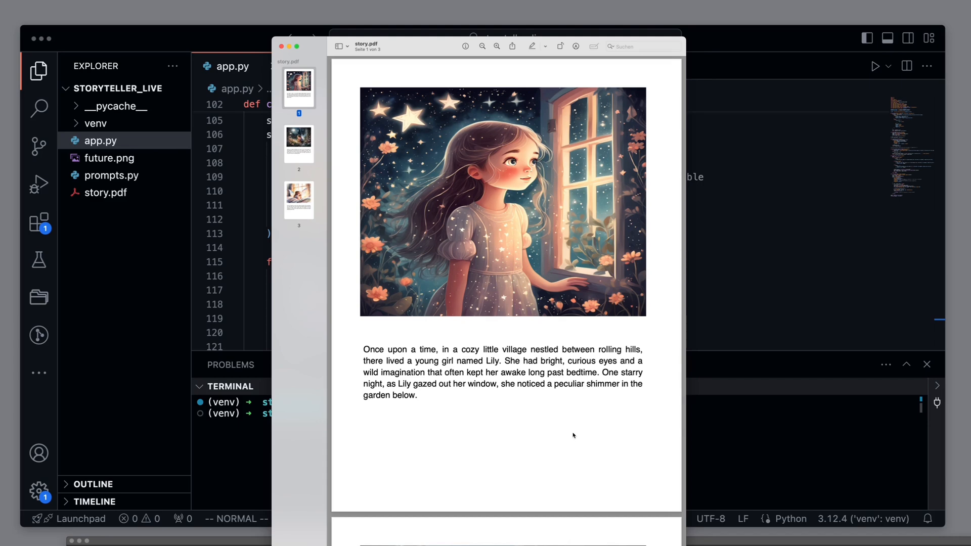
# Step: Scroll story.pdf in Preview to page 2, where Lily finds the fairy in the garden
pyautogui.scroll(-3)
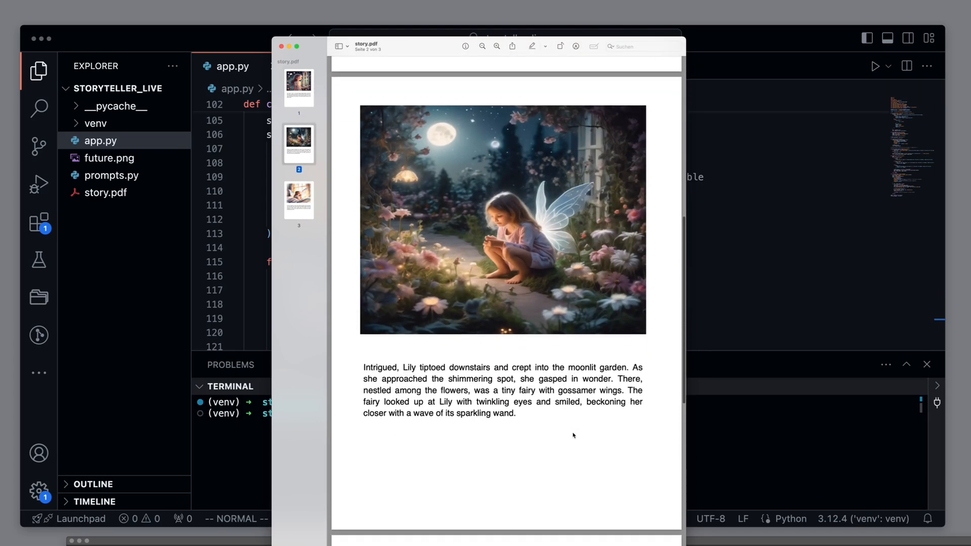